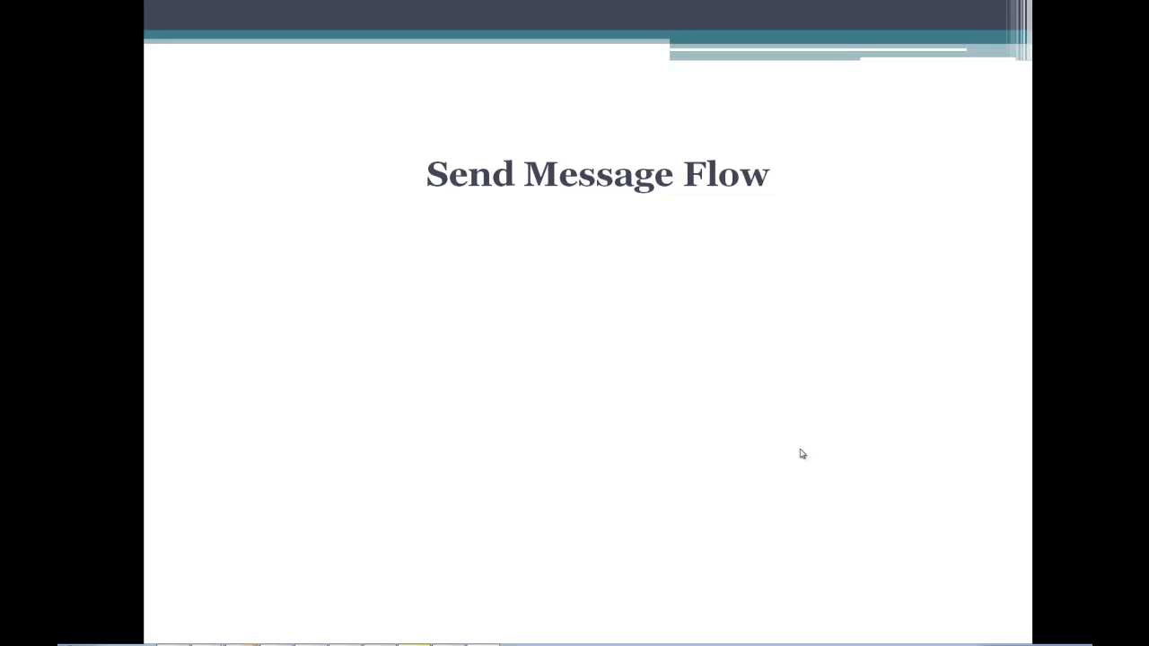
# - Show the Toolbox with the EDI group expanded and the EDI Message Builder selected
pyautogui.press('Right')
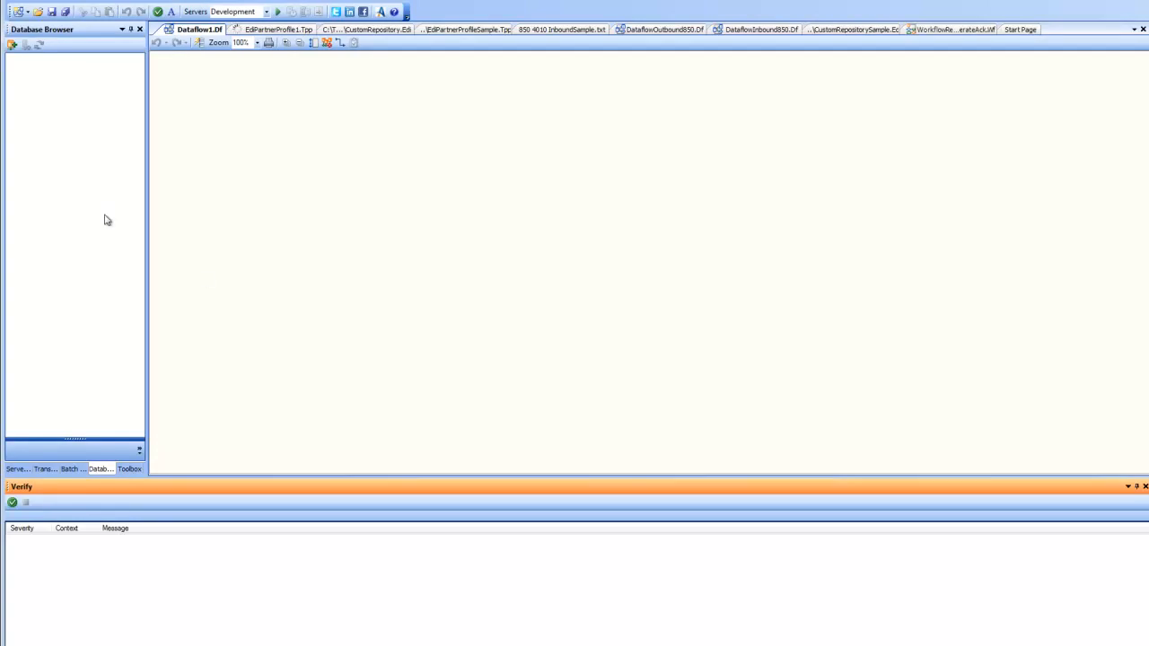
pyautogui.moveTo(79, 215)
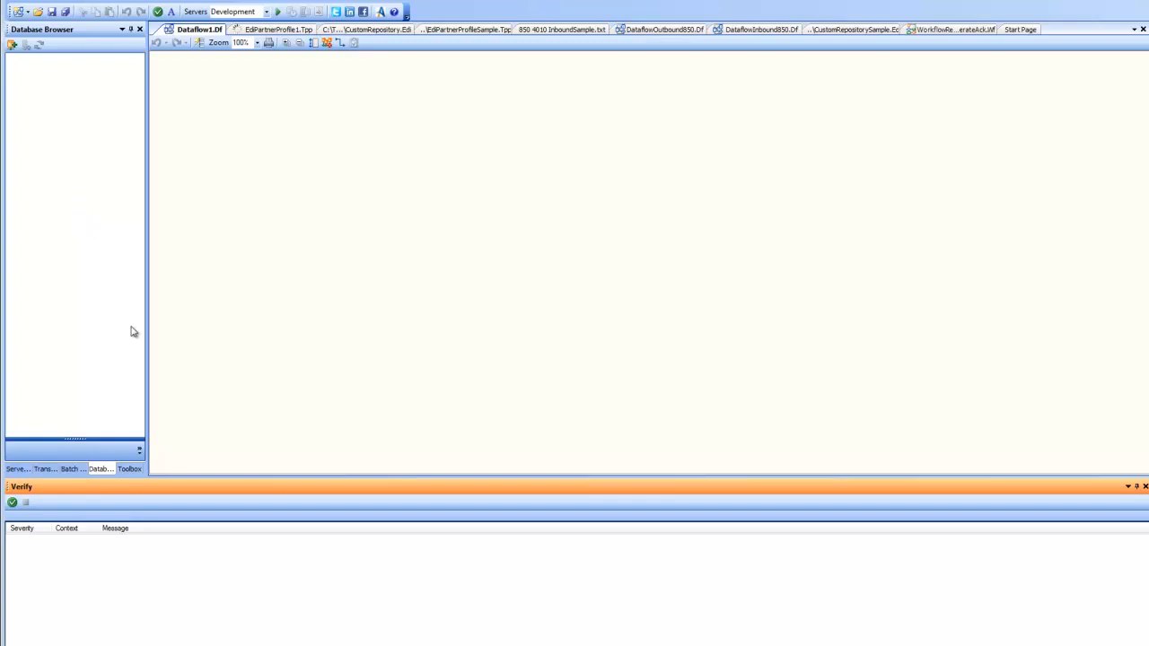
pyautogui.click(129, 469)
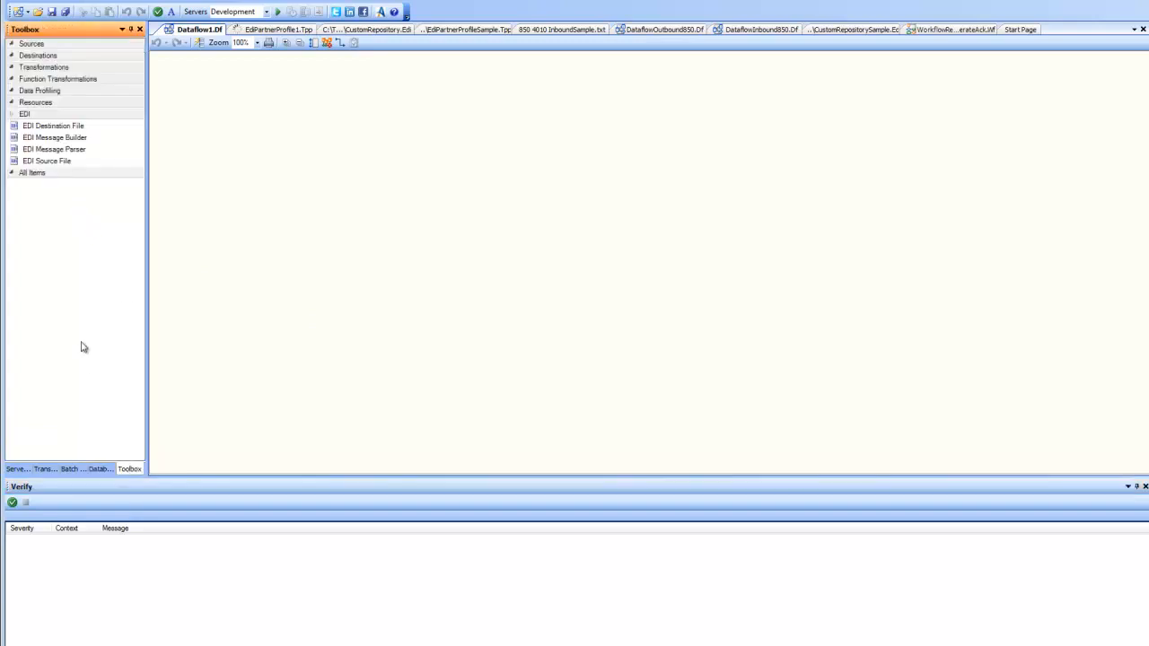
pyautogui.click(54, 126)
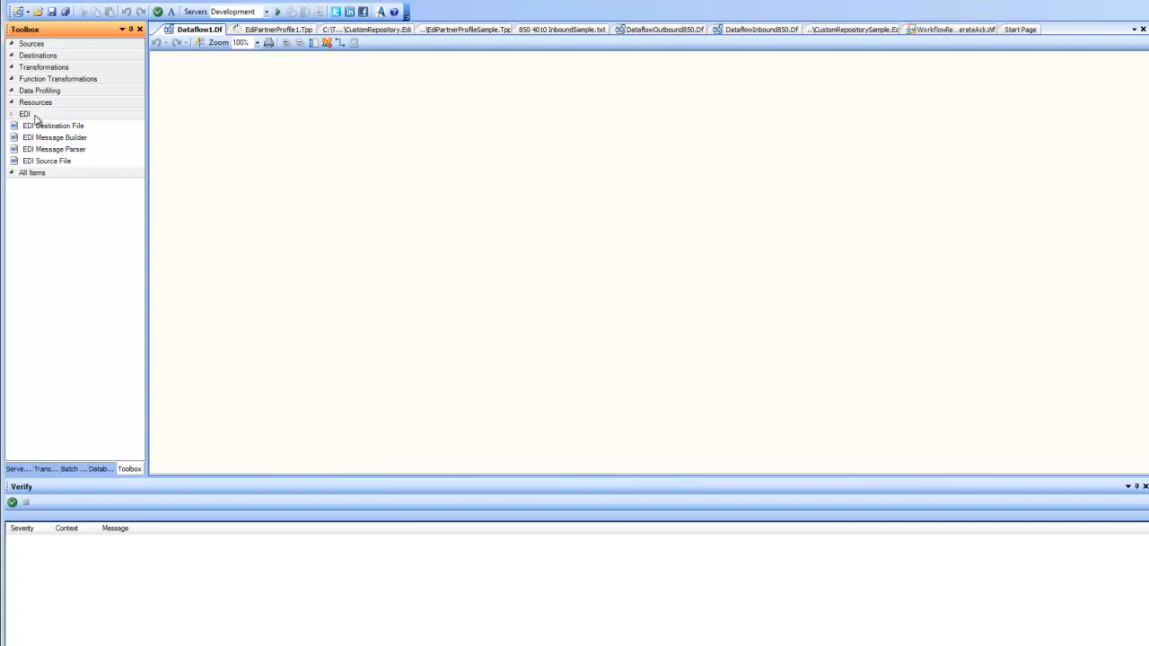
pyautogui.moveTo(40, 68)
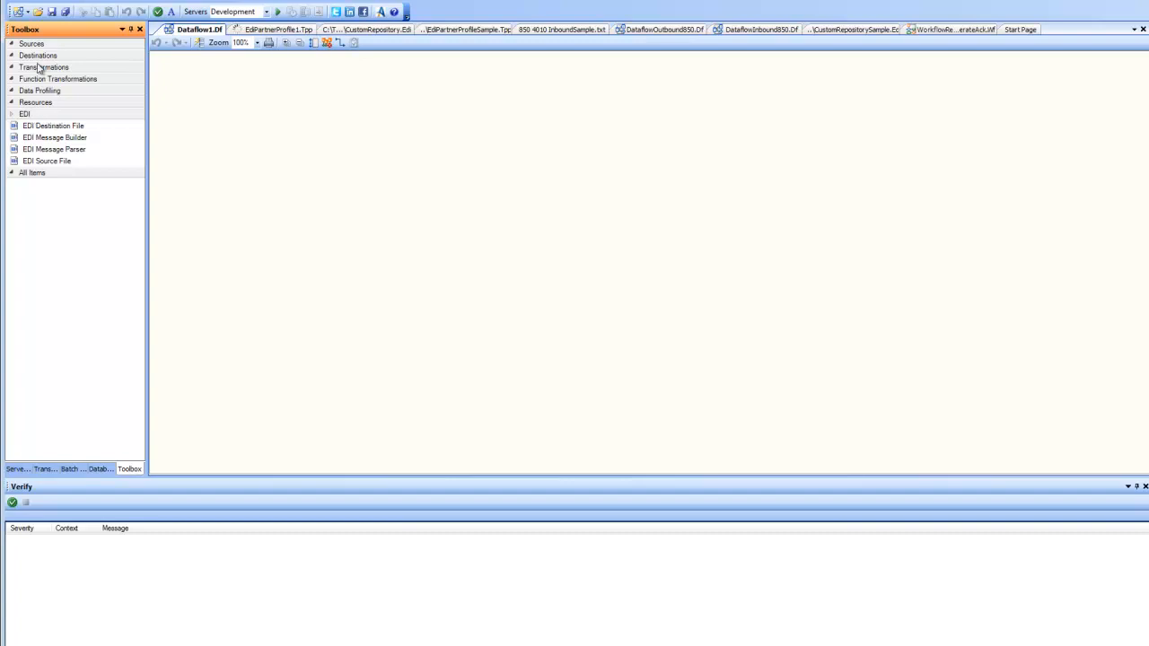
pyautogui.click(54, 136)
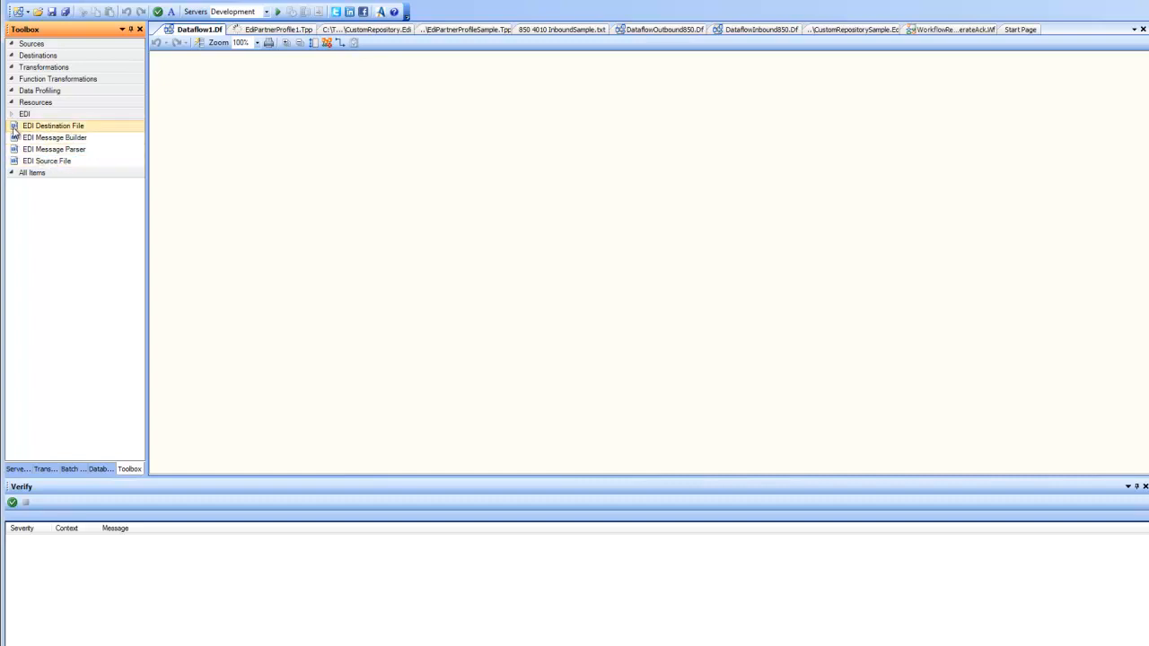
pyautogui.click(54, 136)
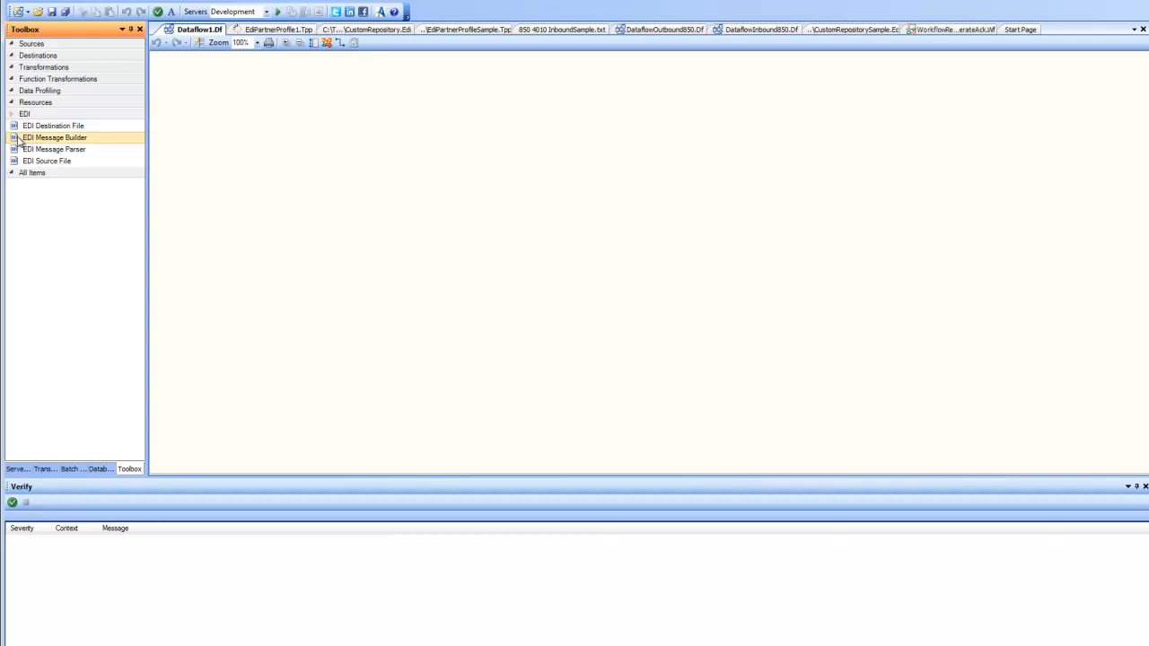
# - Place an EDI Message Builder on the canvas and bring up its properties
pyautogui.moveTo(53, 137); pyautogui.dragTo(380, 212)
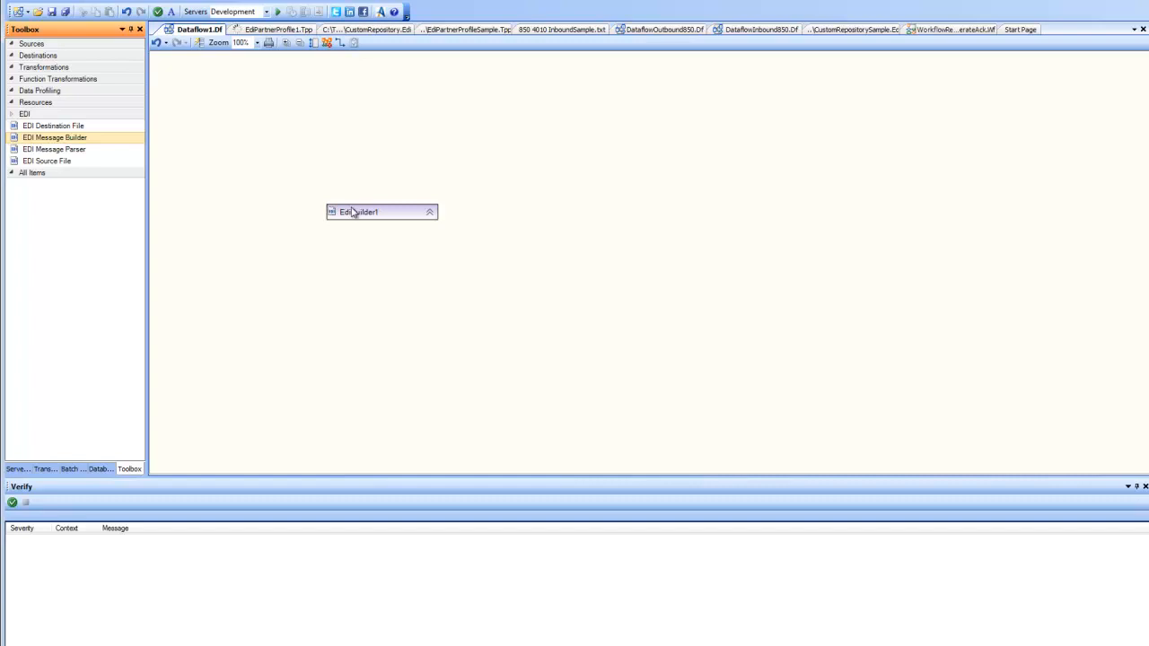
pyautogui.rightClick(377, 212)
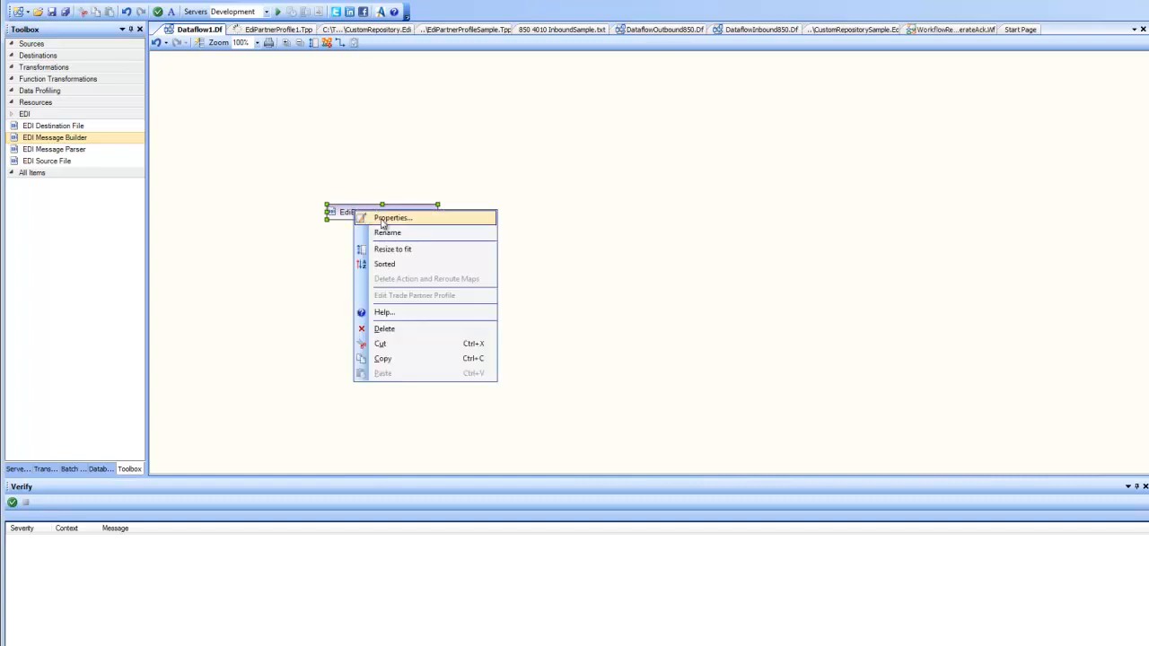
pyautogui.click(391, 218)
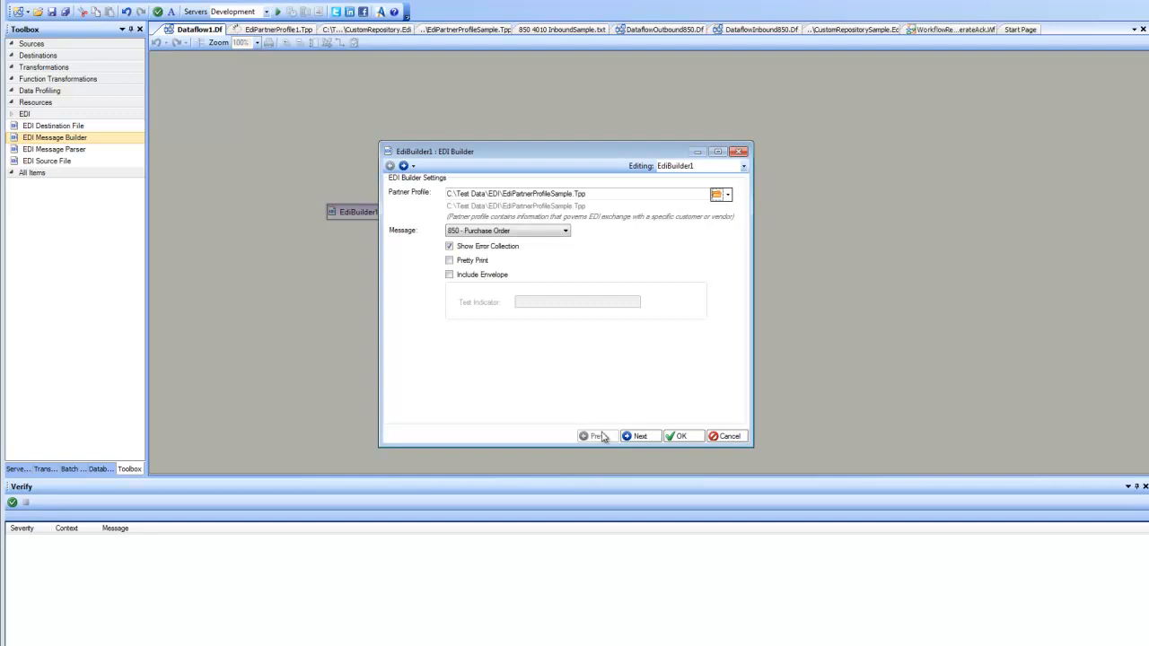
pyautogui.moveTo(614, 251)
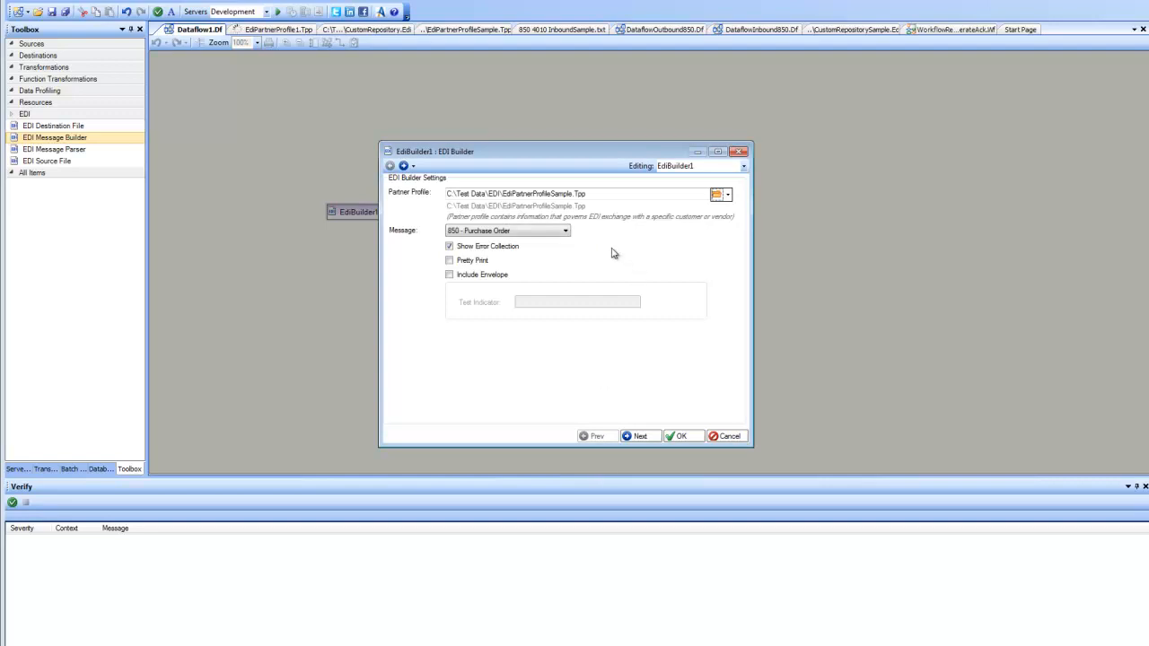
pyautogui.moveTo(574, 237)
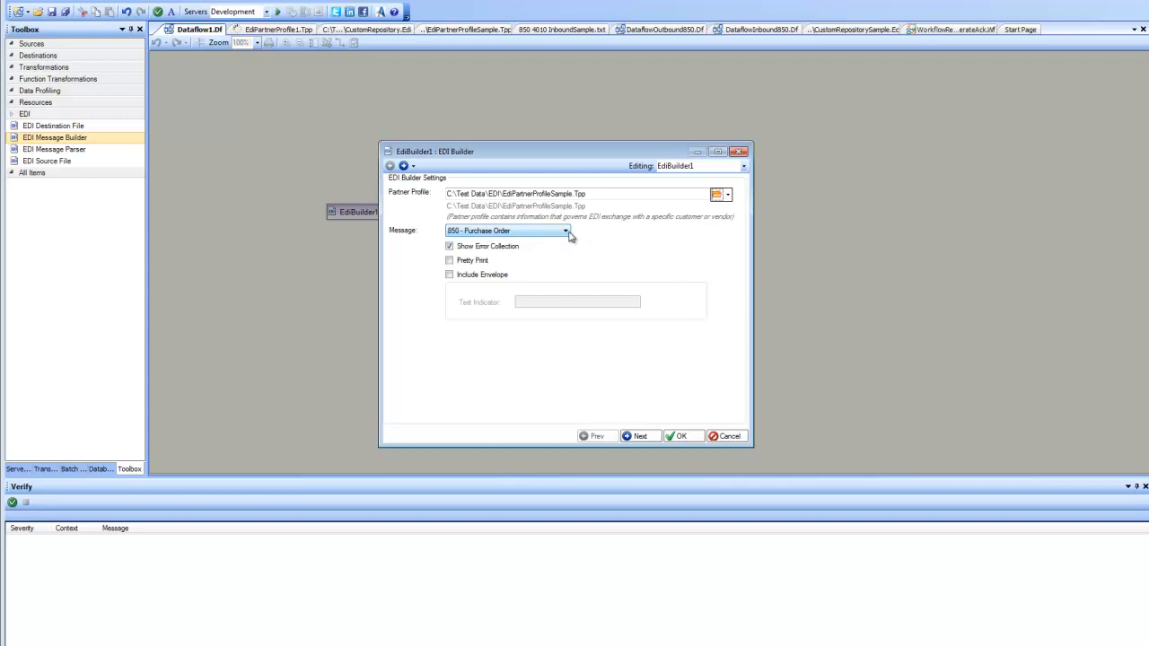
# - Configure the builder for the 850 - Purchase Order message with the sample partner profile and confirm
pyautogui.click(564, 230)
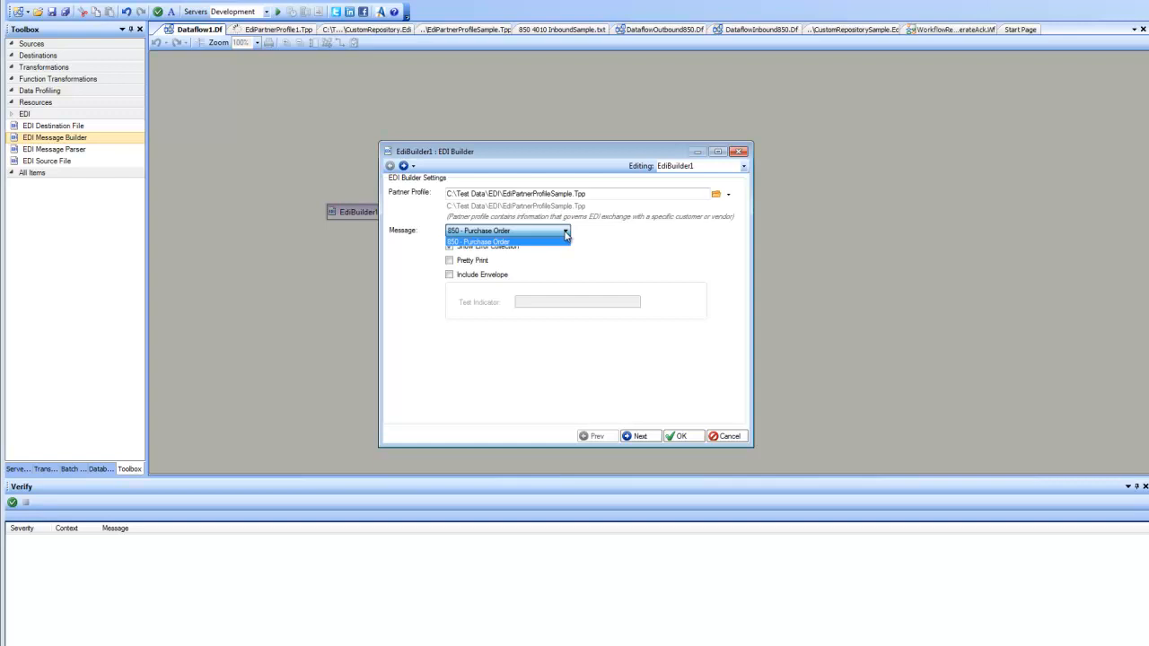
pyautogui.click(507, 240)
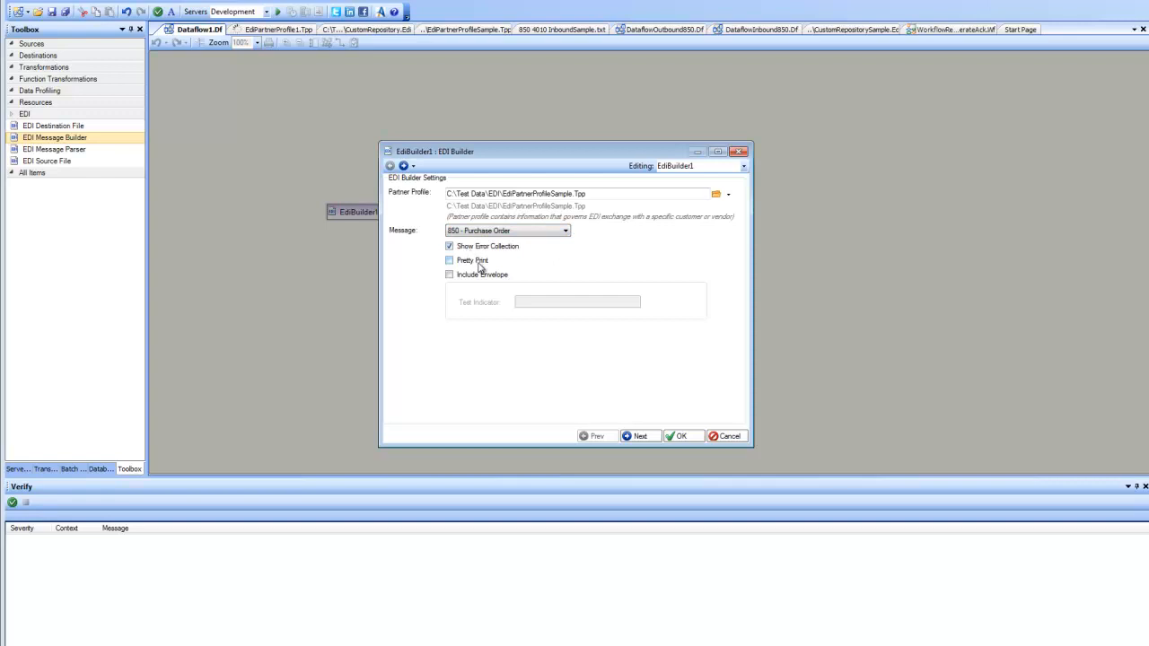
pyautogui.click(449, 246)
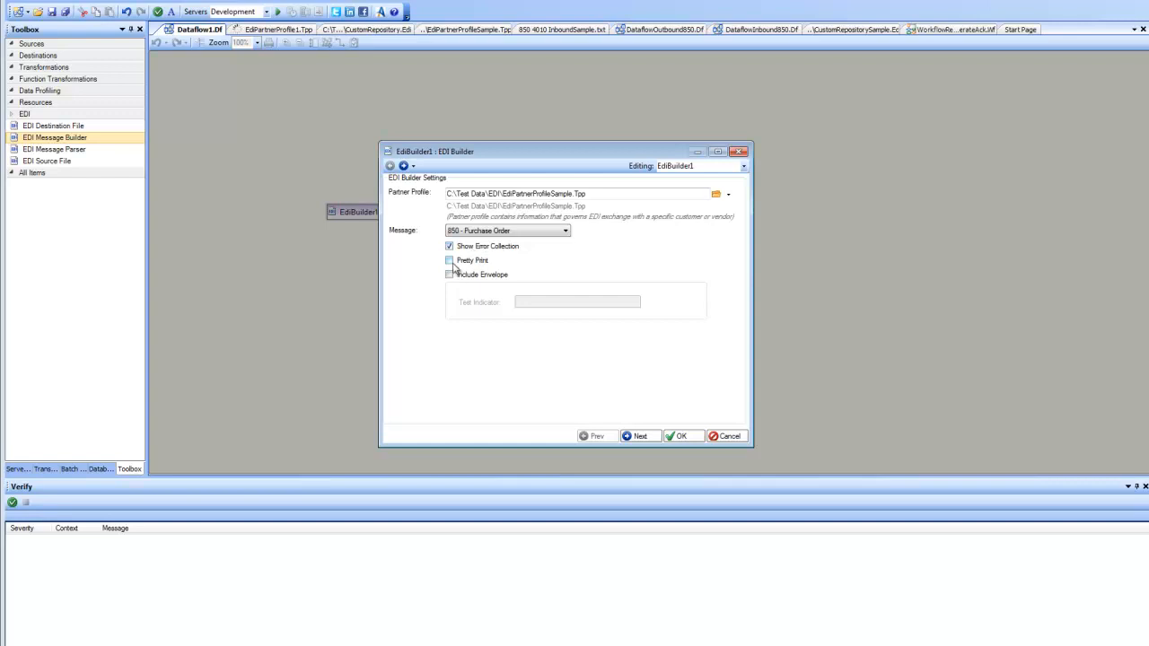
pyautogui.click(448, 261)
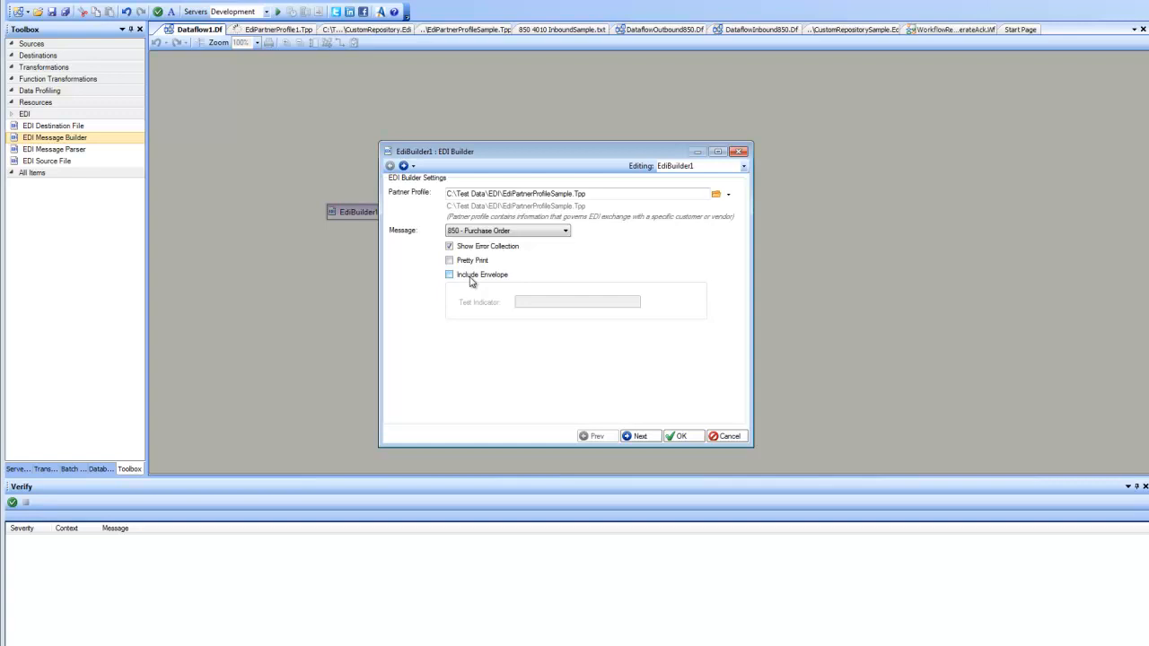
pyautogui.click(682, 436)
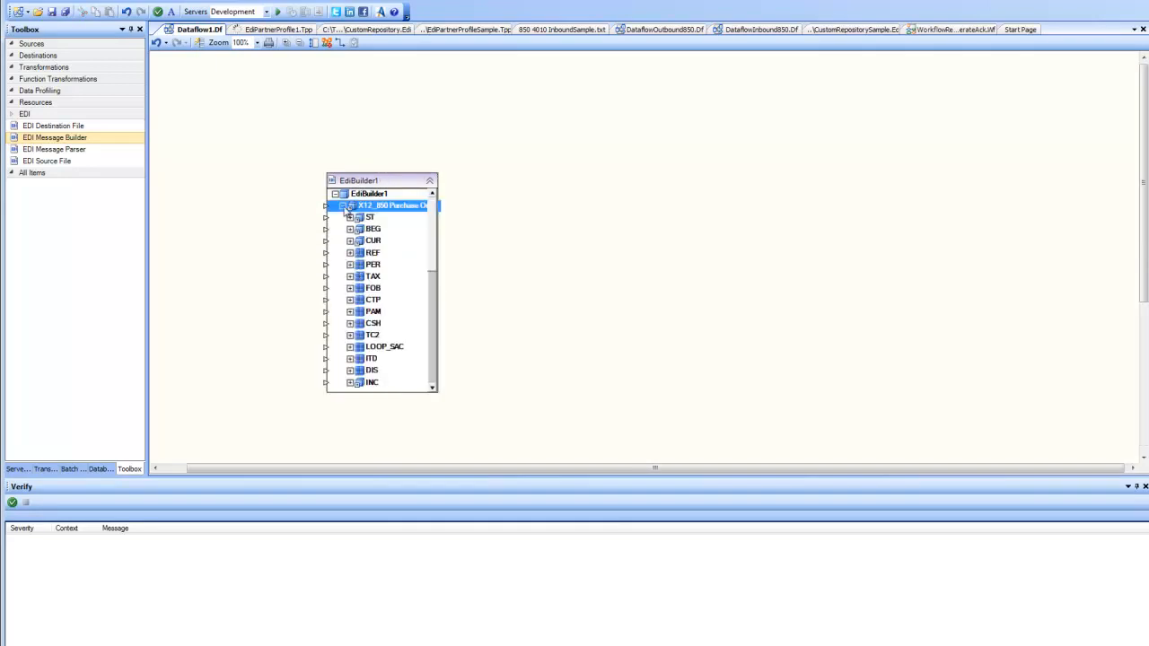
# - Expand the builder's ST and X12_850 output nodes and add an EDI Destination File beside it
pyautogui.click(350, 218)
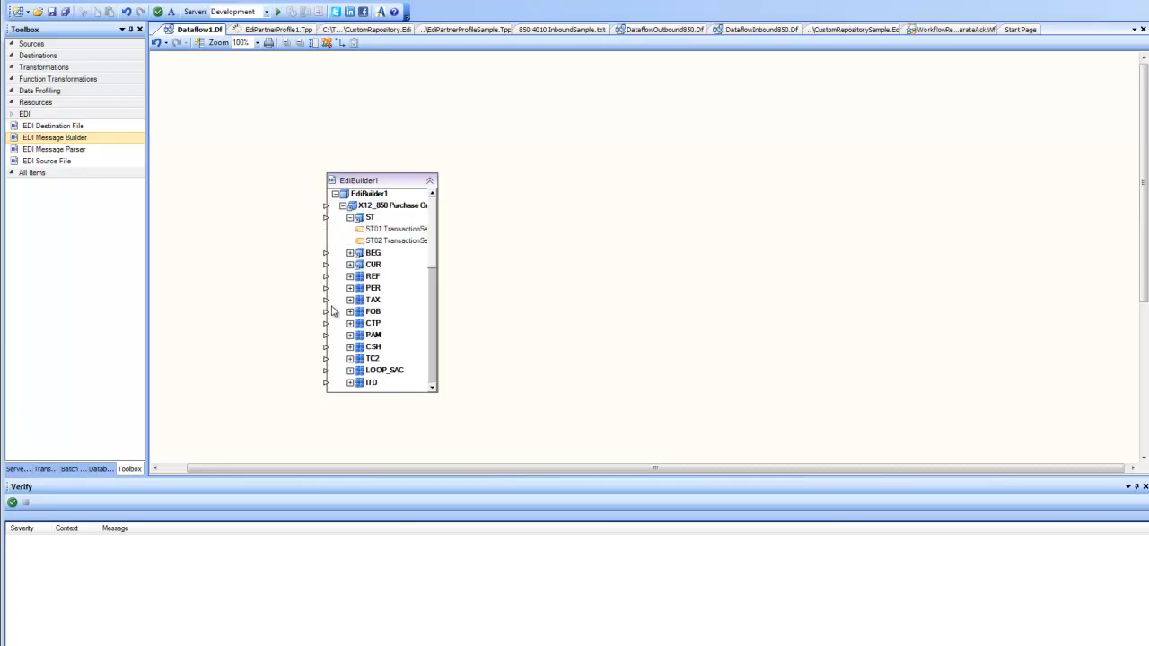
pyautogui.moveTo(370, 269)
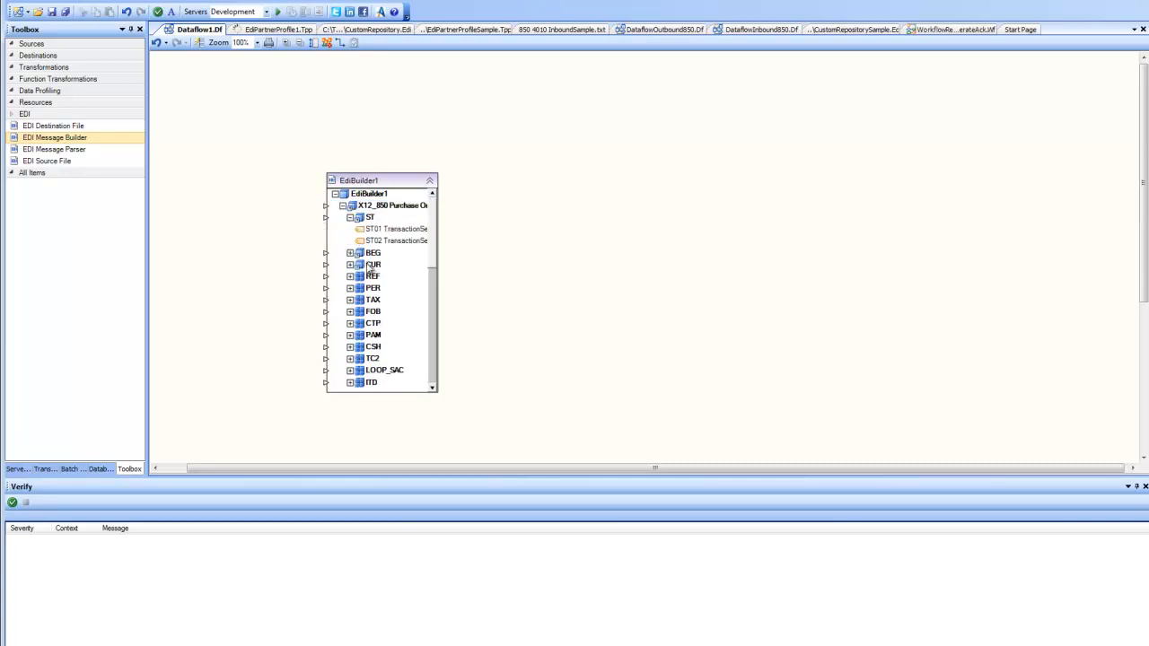
pyautogui.moveTo(431, 262)
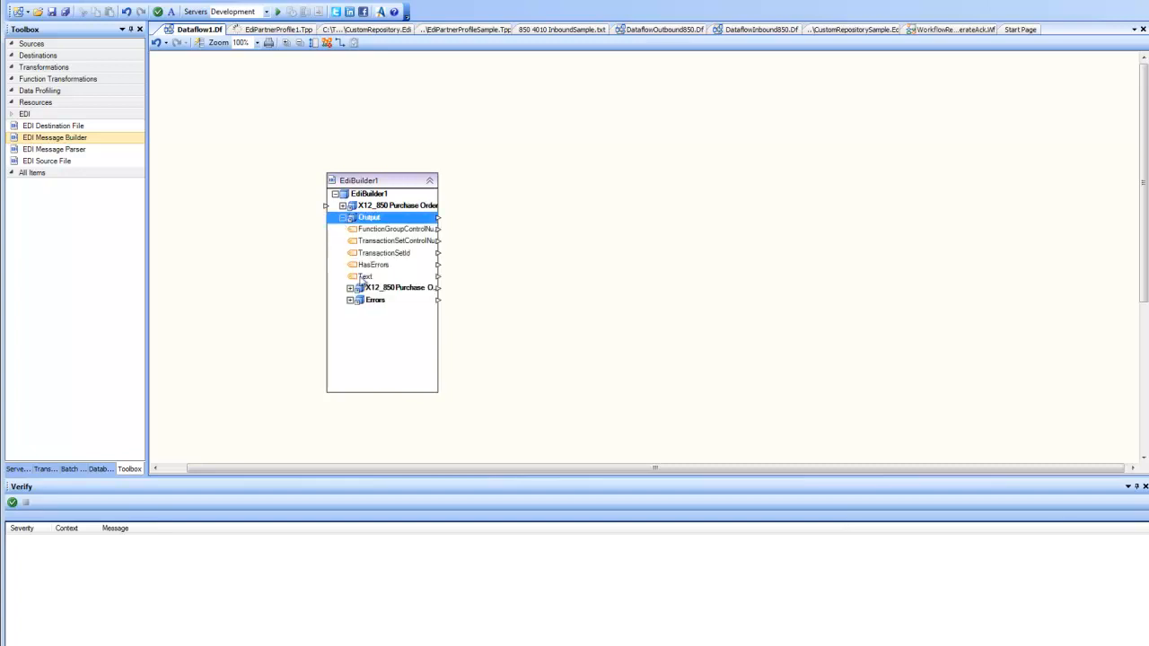
pyautogui.click(350, 288)
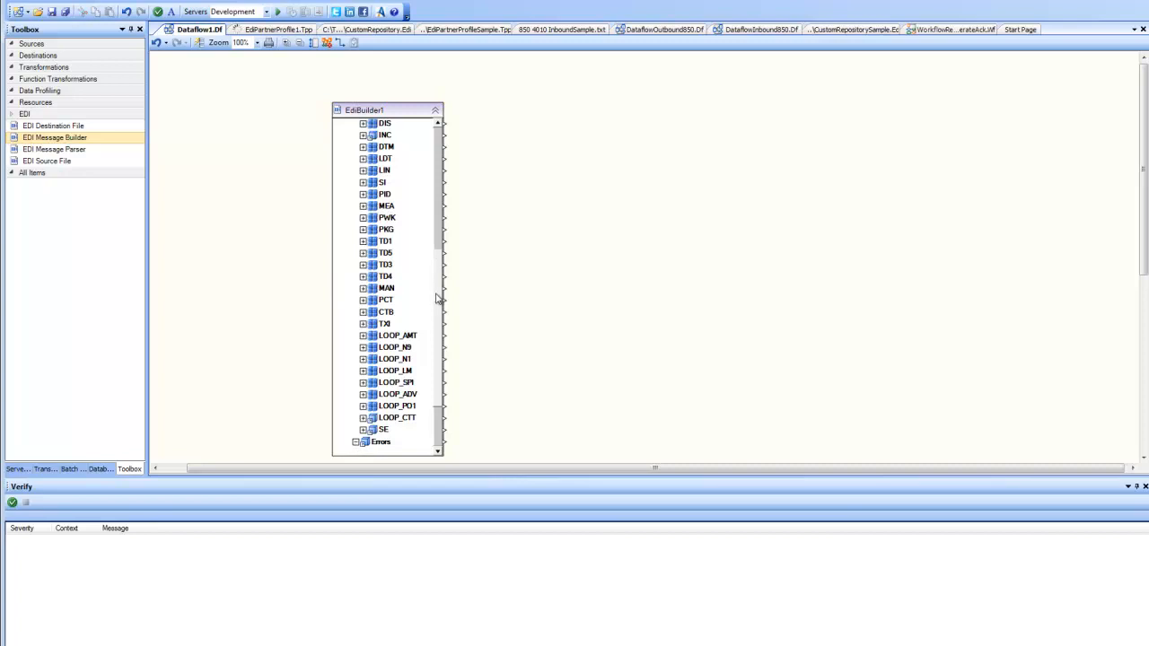
pyautogui.scroll(-3)
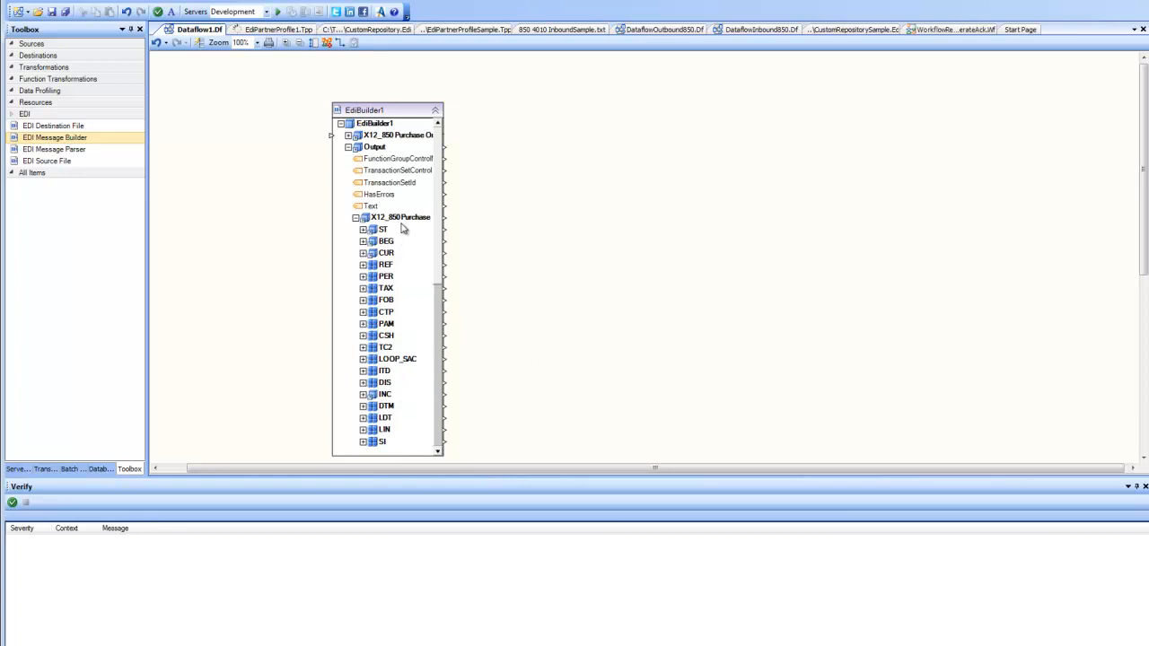
pyautogui.moveTo(410, 319)
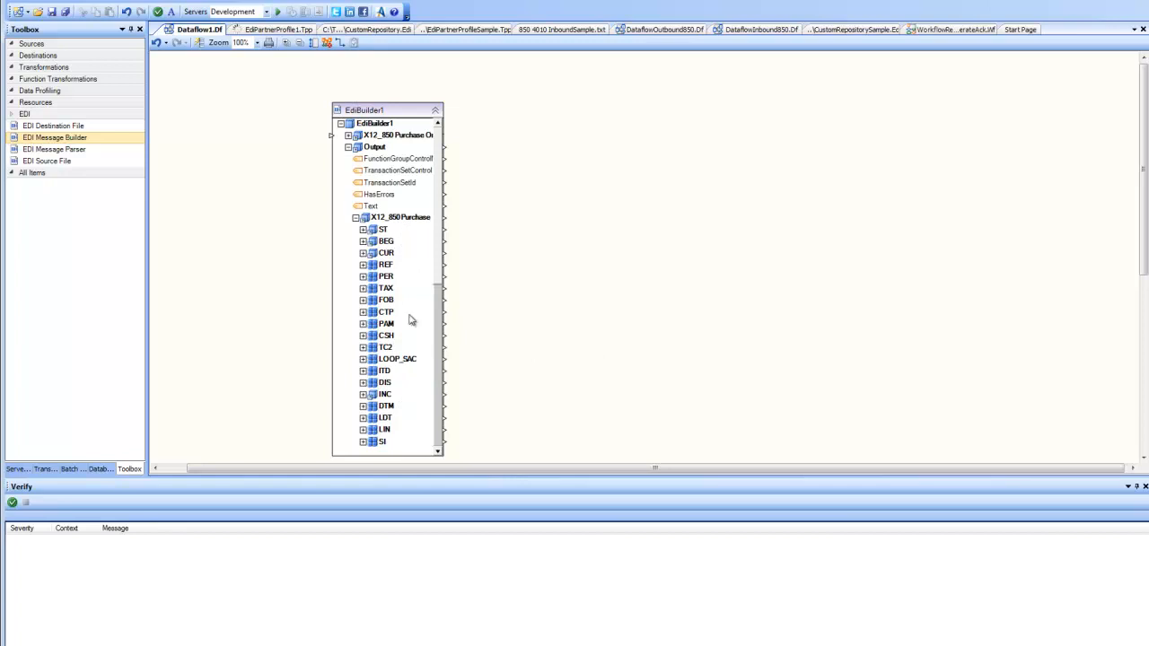
pyautogui.moveTo(606, 242)
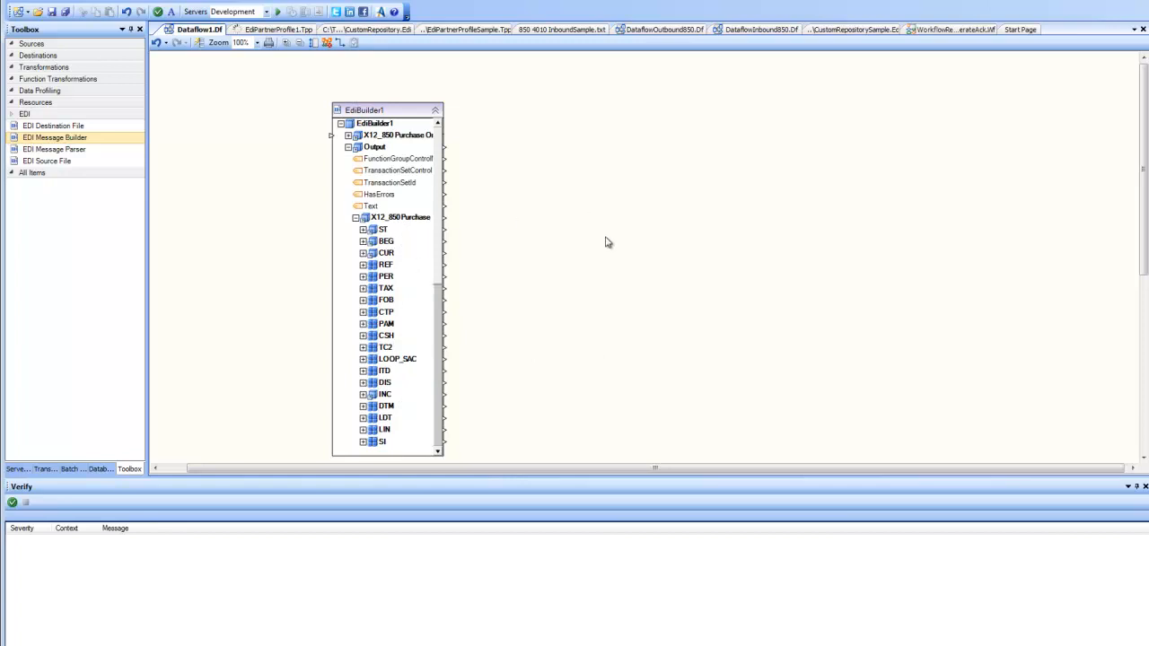
pyautogui.click(54, 136)
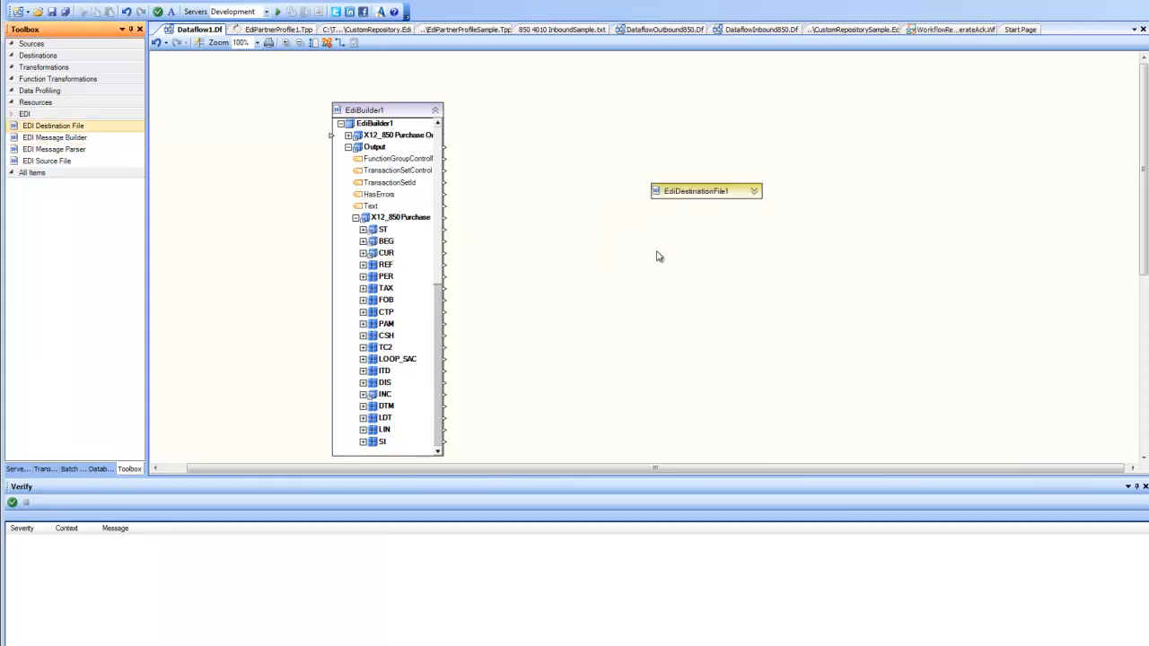
# - Point EdiDestinationFile1's File Path to output.txt in the Test Data EDI folder
pyautogui.rightClick(704, 190)
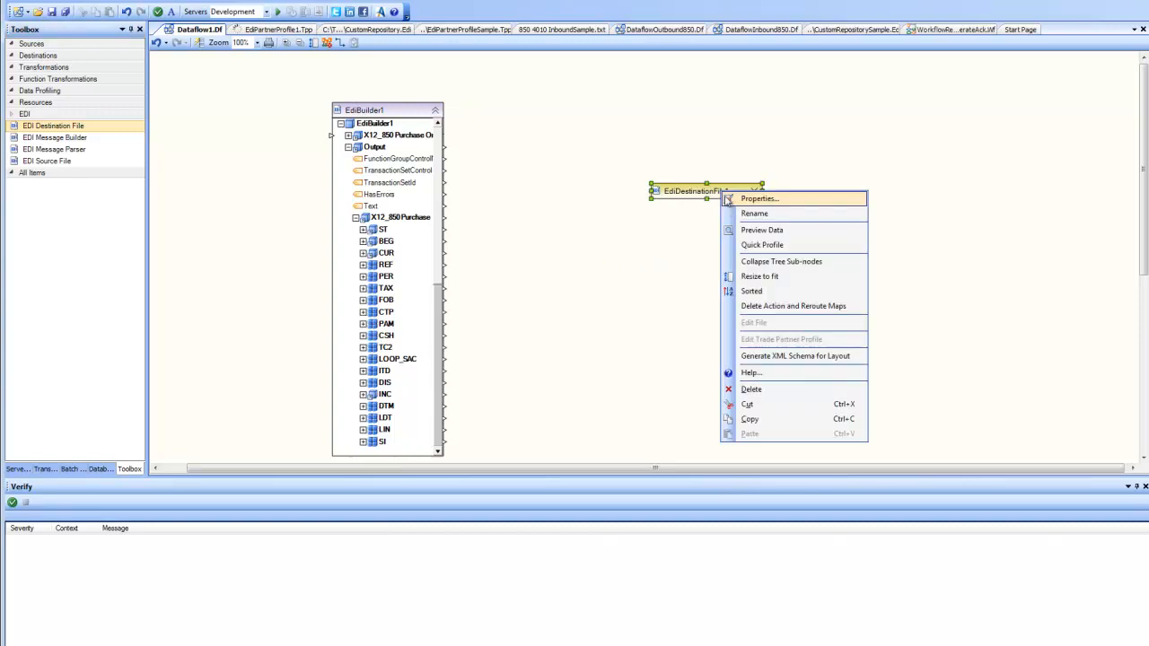
pyautogui.click(759, 197)
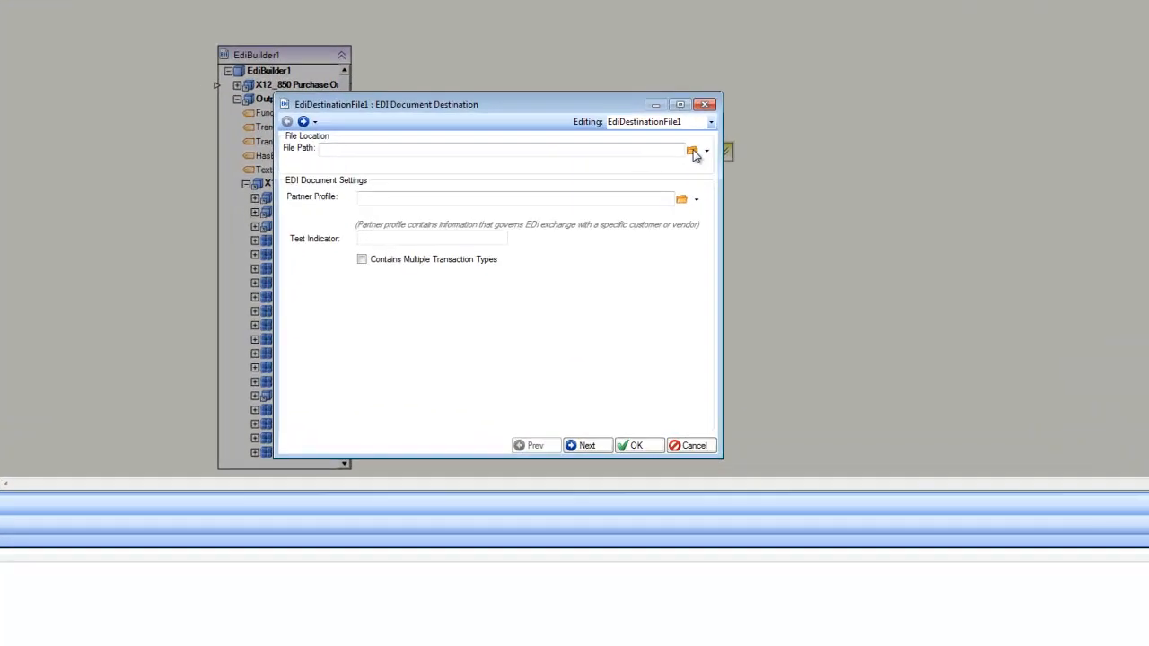
pyautogui.click(693, 151)
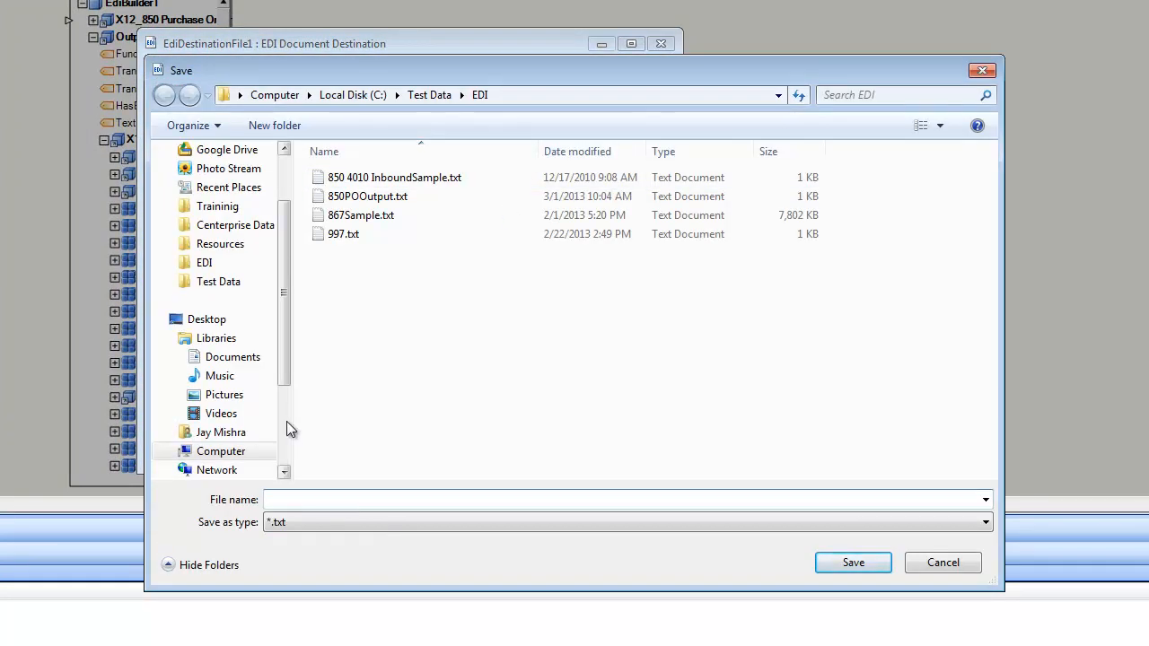
pyautogui.write('output')
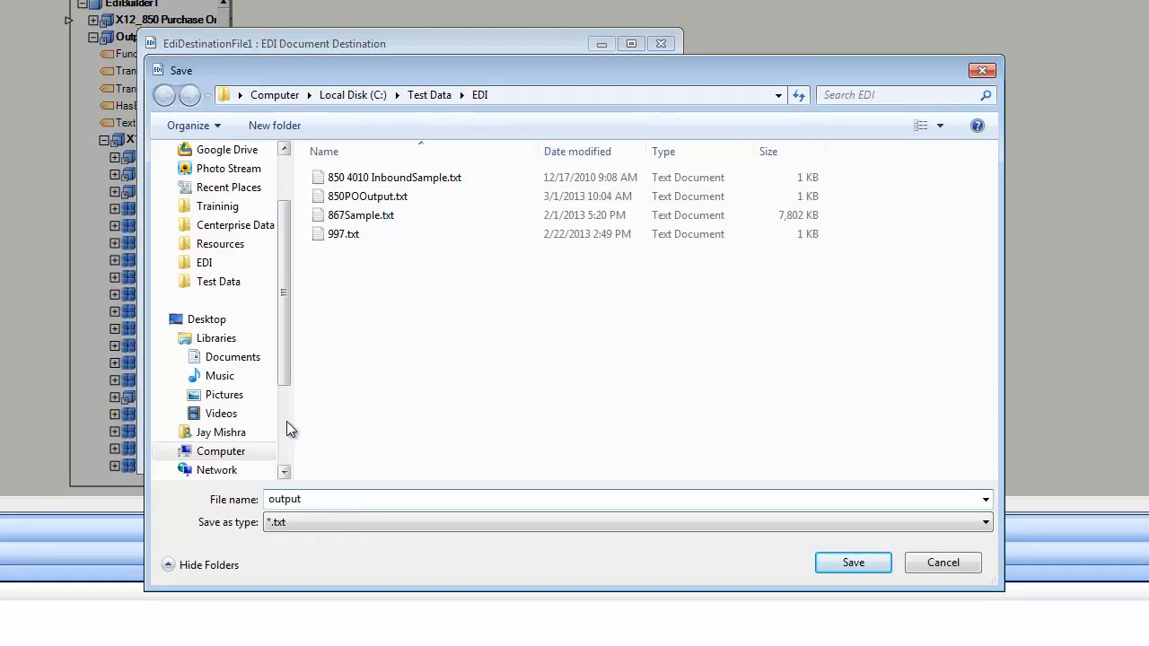
pyautogui.click(851, 561)
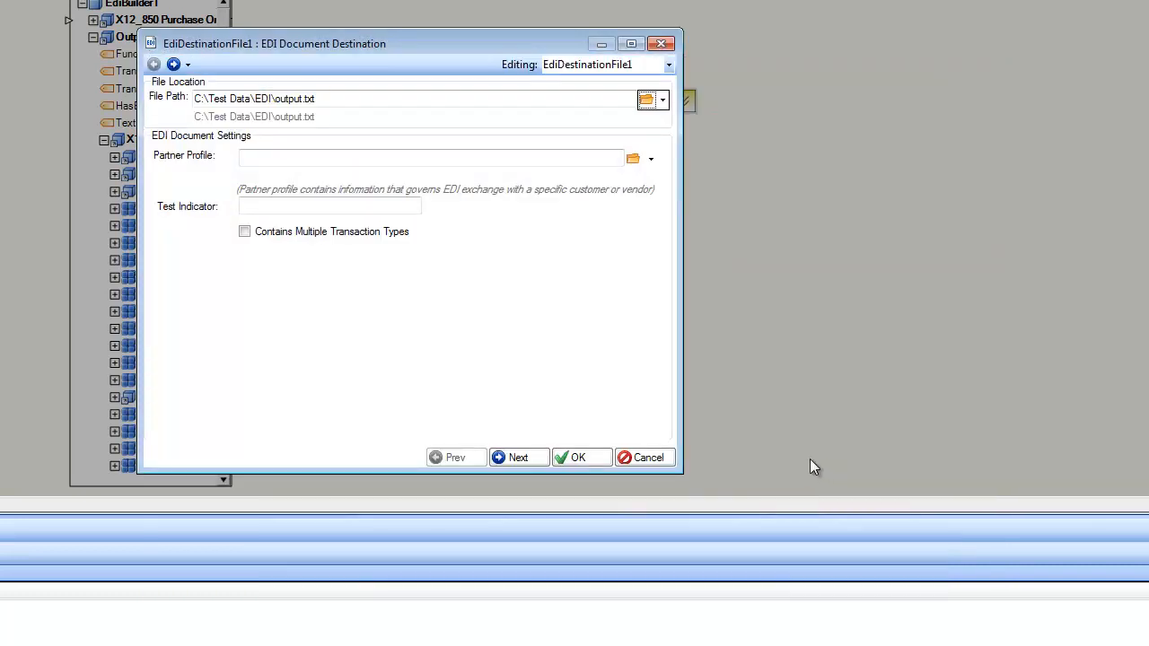
pyautogui.moveTo(575, 222)
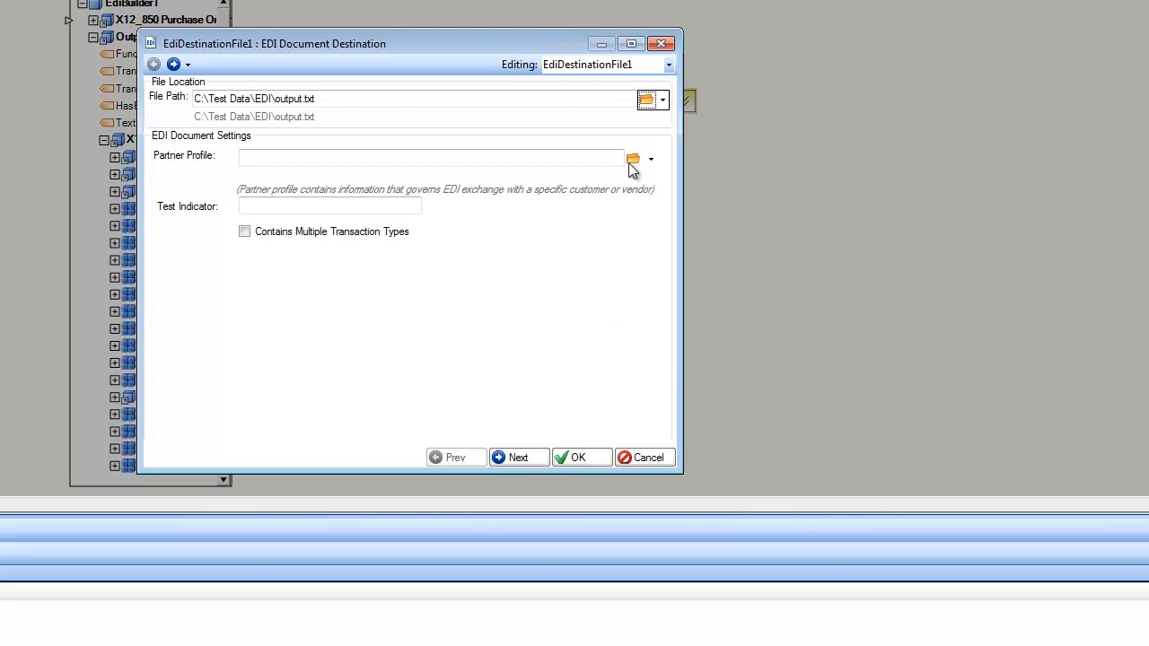
# - Attach the EdiPartnerProfileSample.Tpp partner profile to the destination file
pyautogui.click(632, 157)
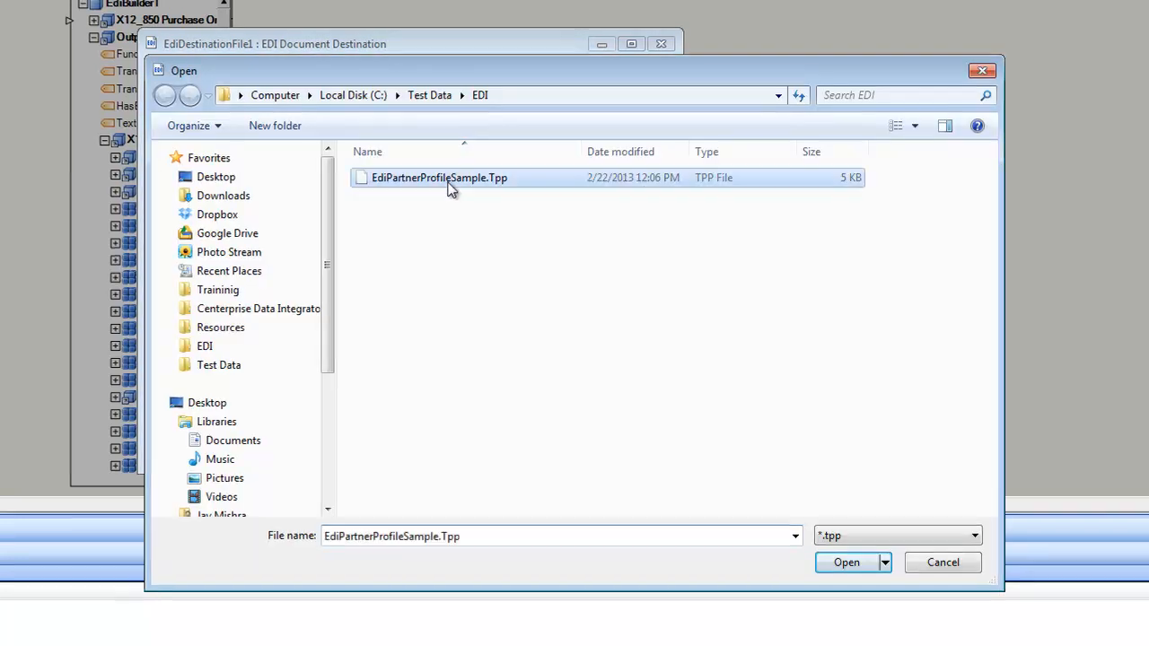
pyautogui.click(846, 562)
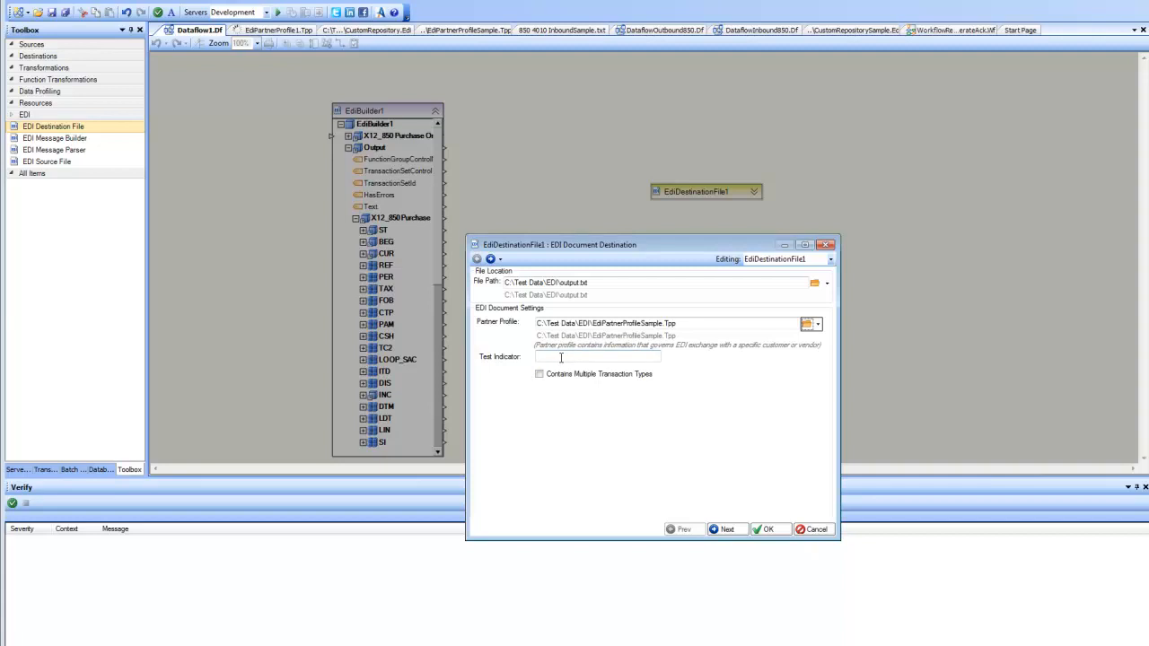
# - Confirm the EDI Document Destination settings so the file lists its control fields and Test
pyautogui.click(768, 527)
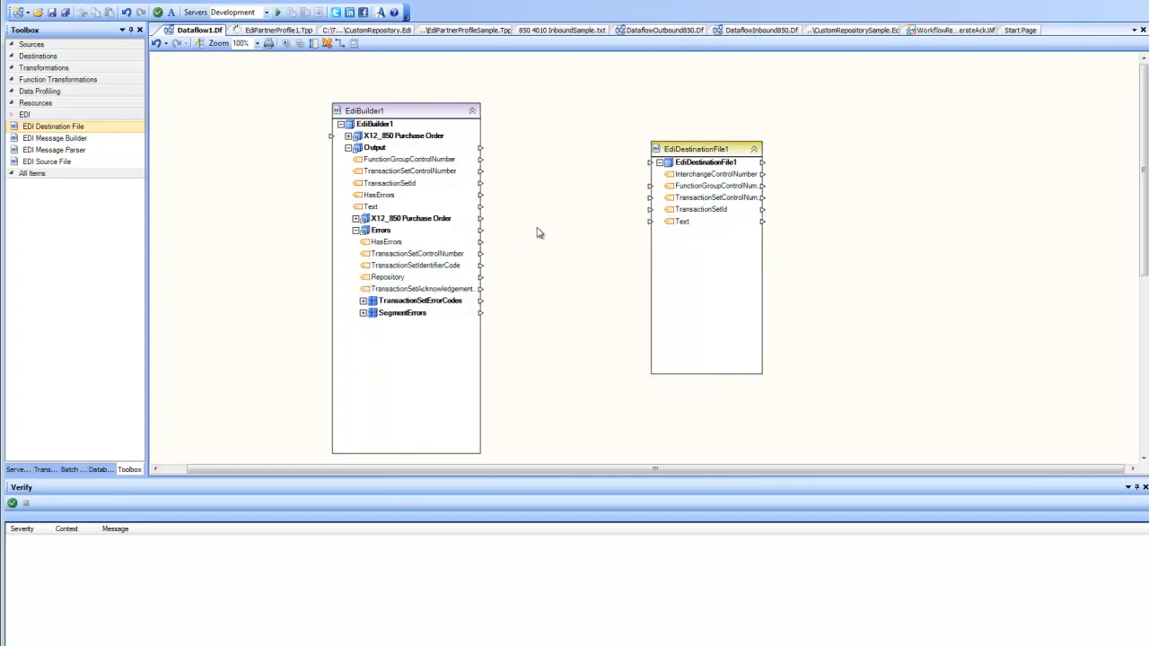
pyautogui.moveTo(399, 159)
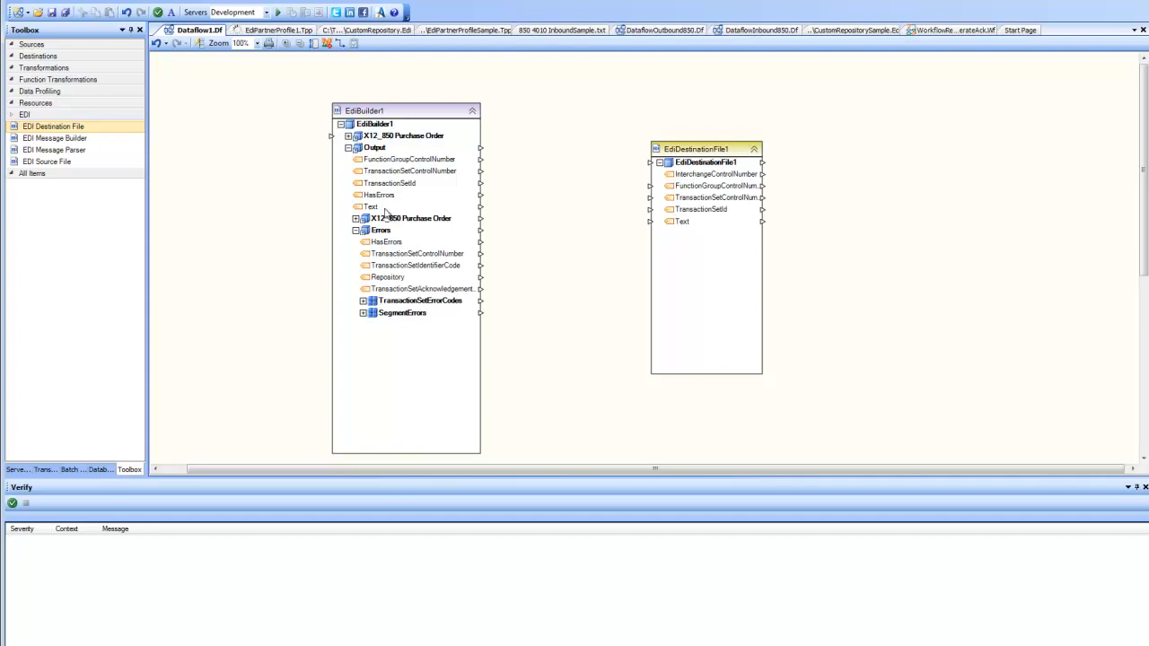
pyautogui.moveTo(375, 212)
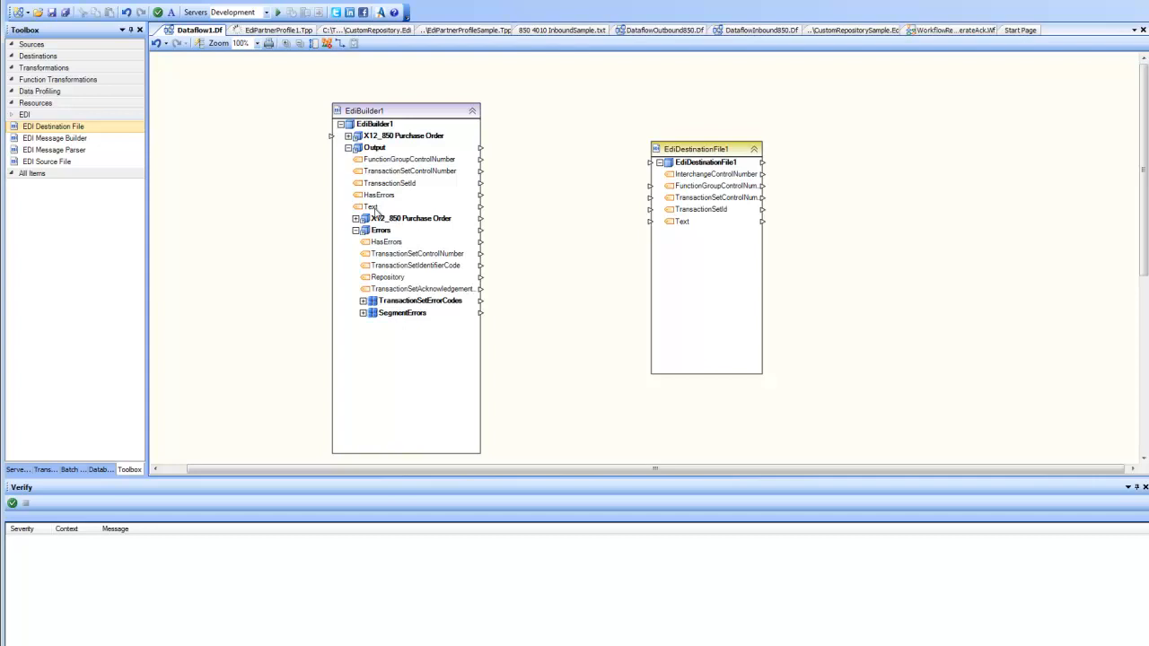
pyautogui.moveTo(377, 211)
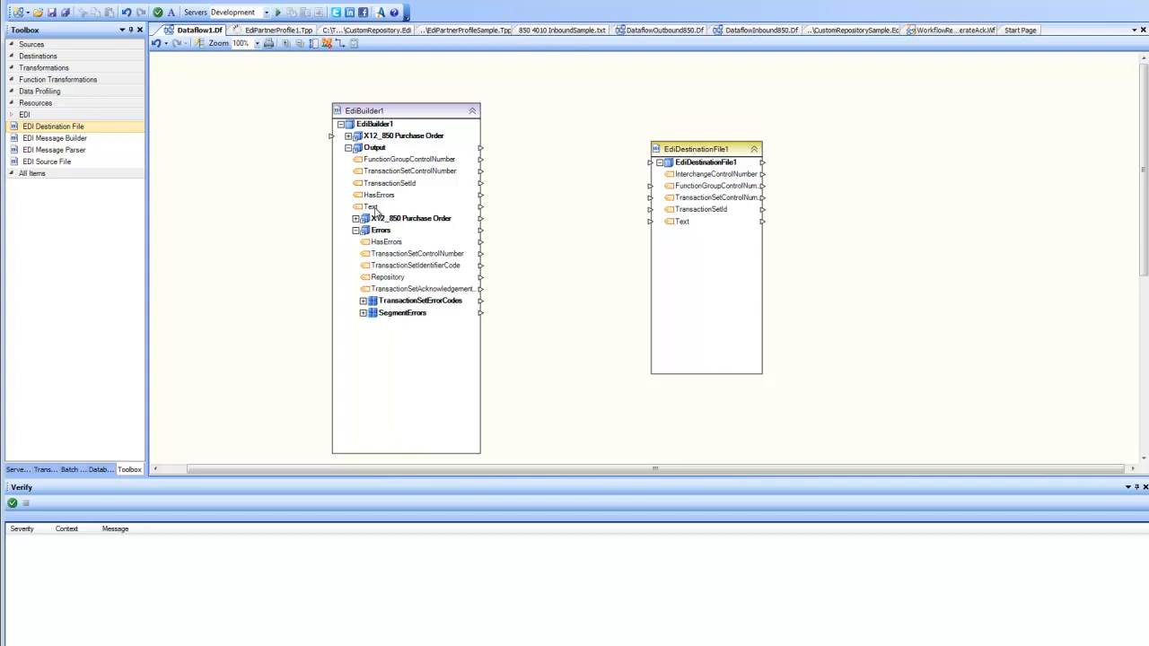
pyautogui.moveTo(397, 168)
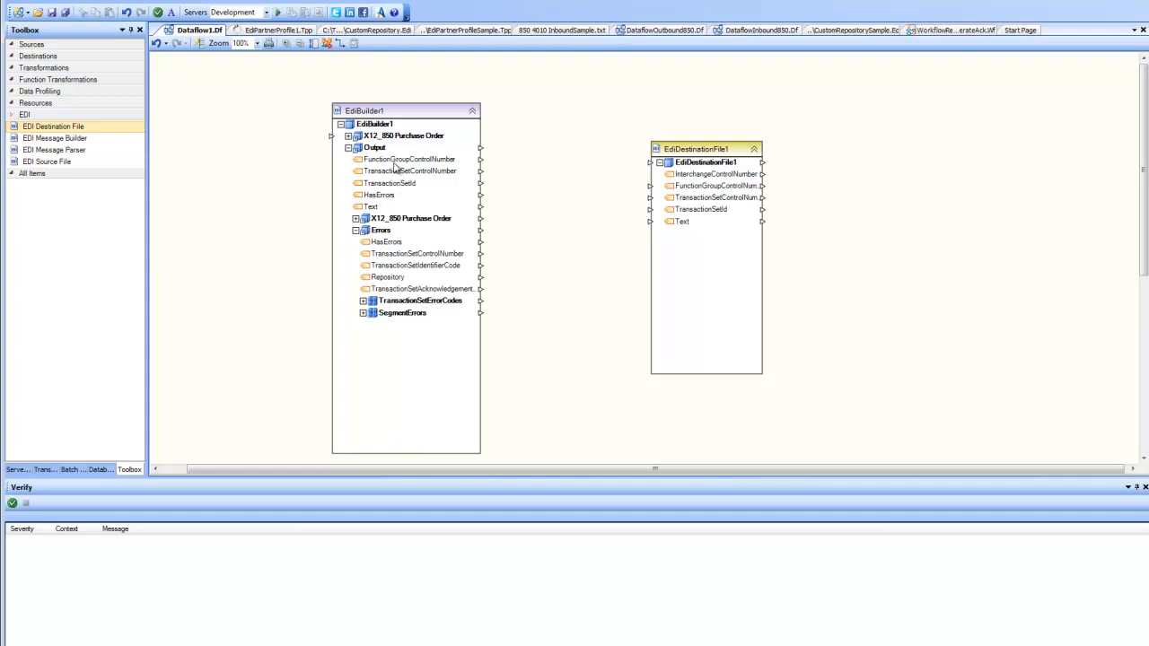
pyautogui.moveTo(391, 180)
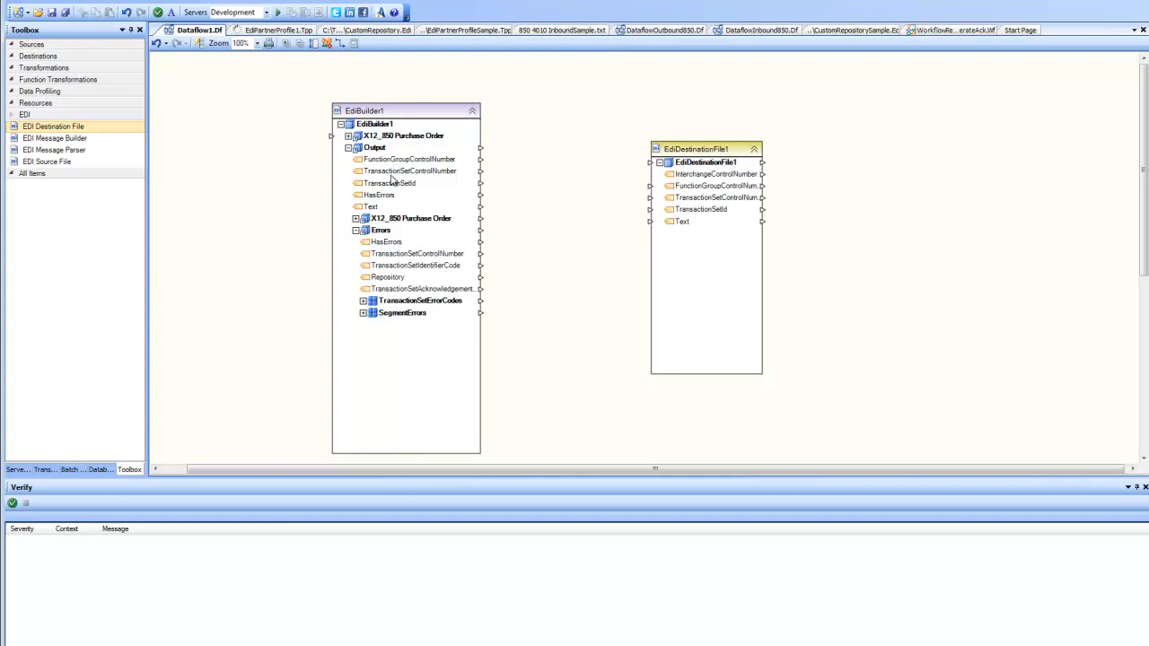
pyautogui.moveTo(398, 191)
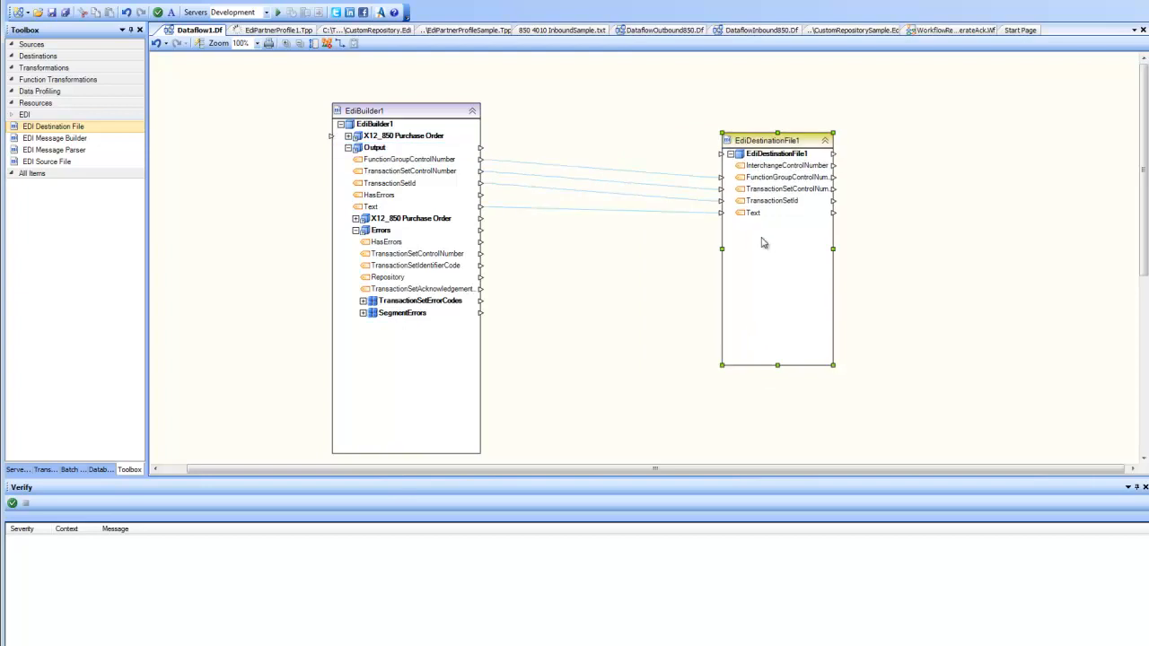
pyautogui.moveTo(614, 233)
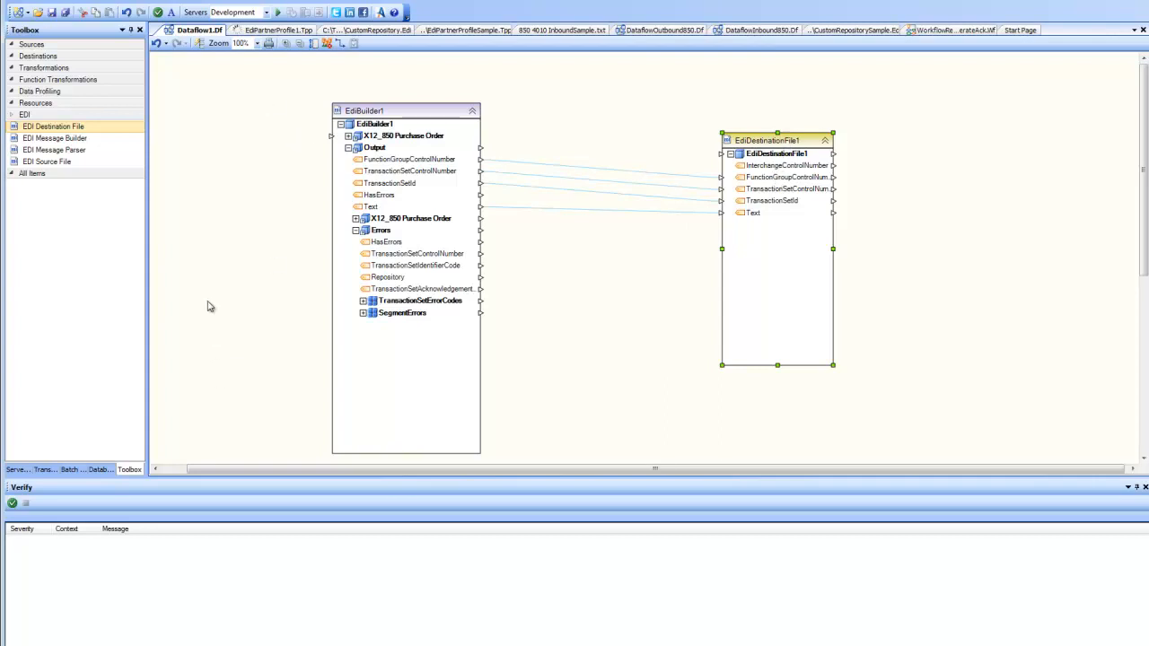
pyautogui.moveTo(228, 167)
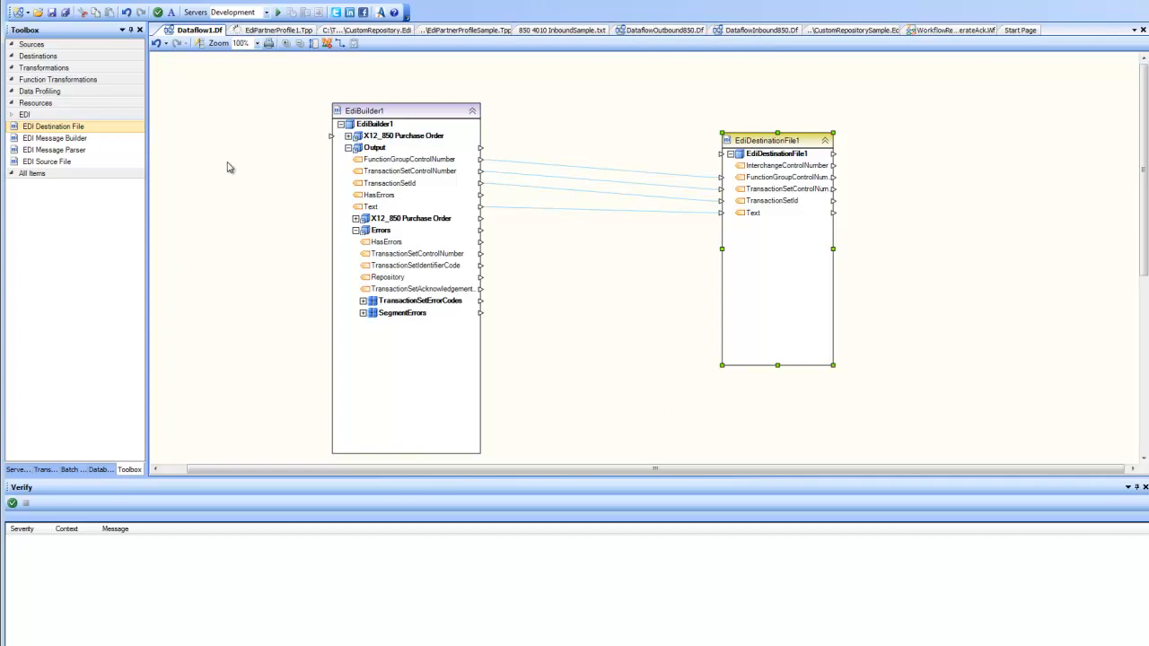
pyautogui.moveTo(231, 174)
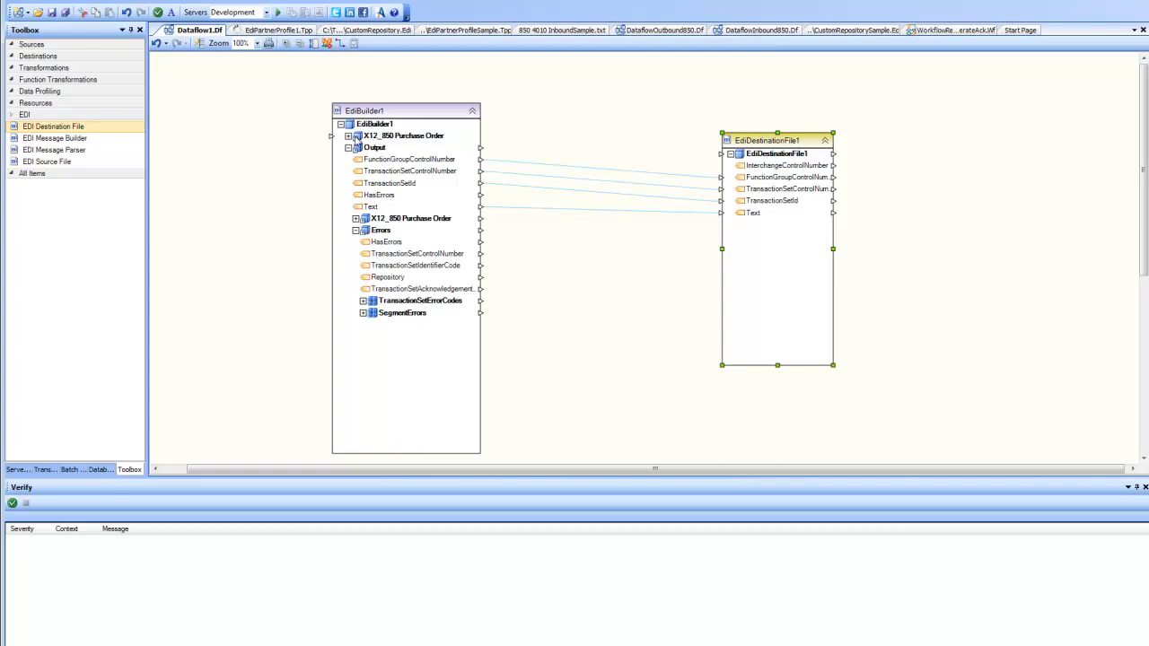
pyautogui.moveTo(684, 165)
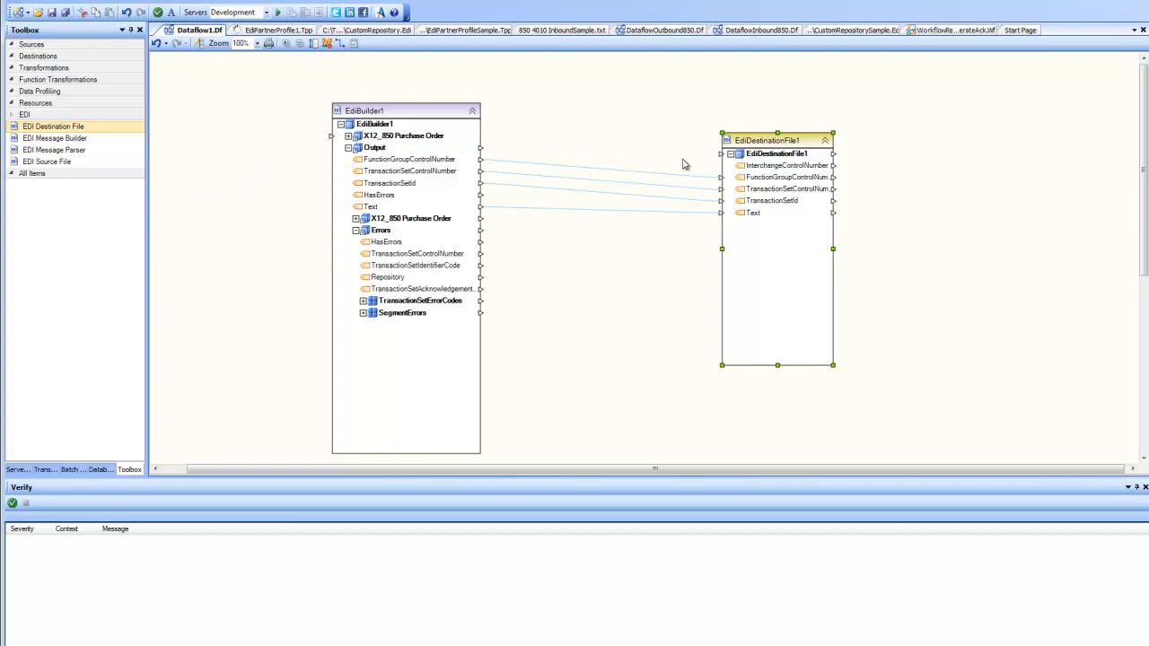
pyautogui.moveTo(808, 200)
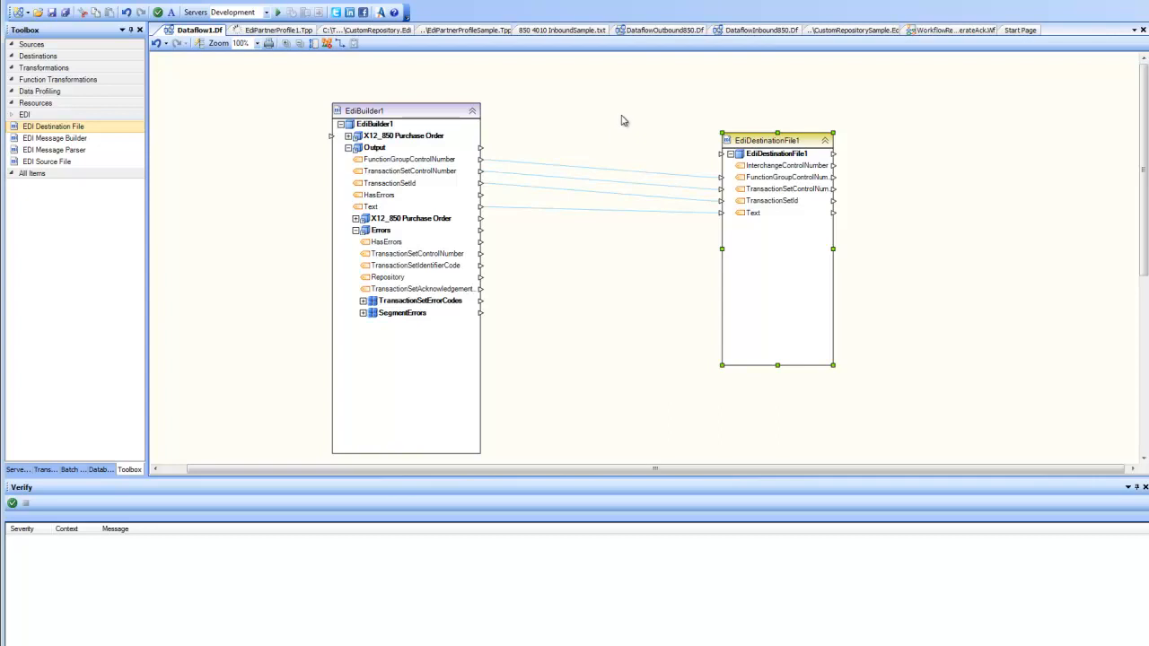
# - Switch to the finished outbound 850 dataflow with order, detail and product sources
pyautogui.click(646, 29)
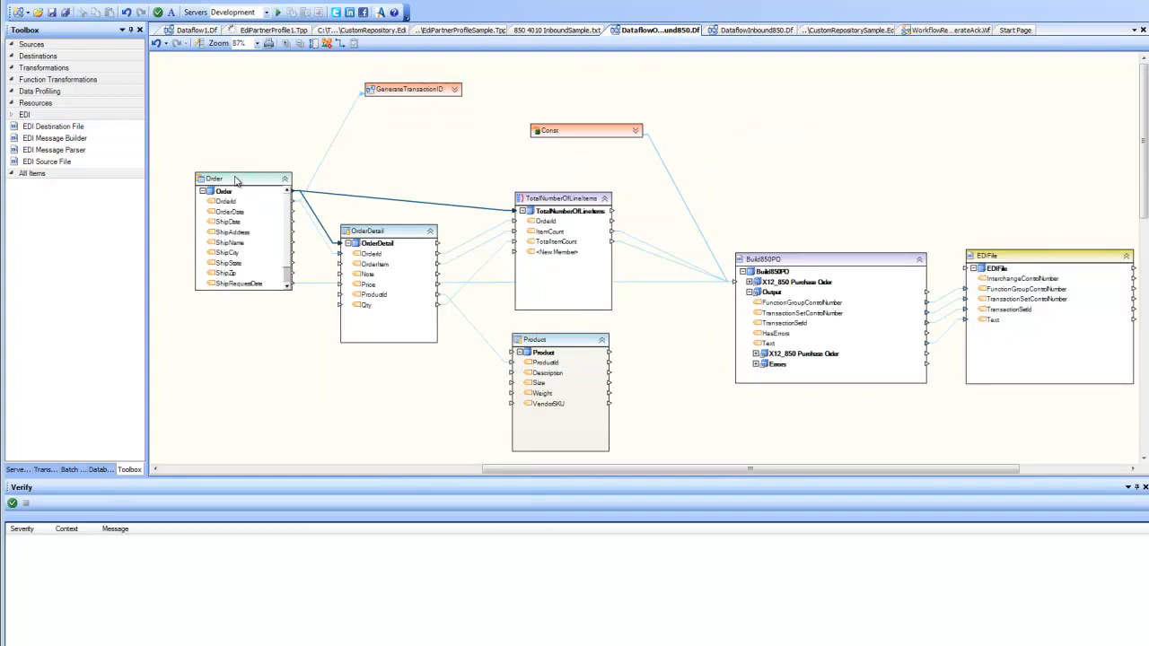
pyautogui.moveTo(465, 373)
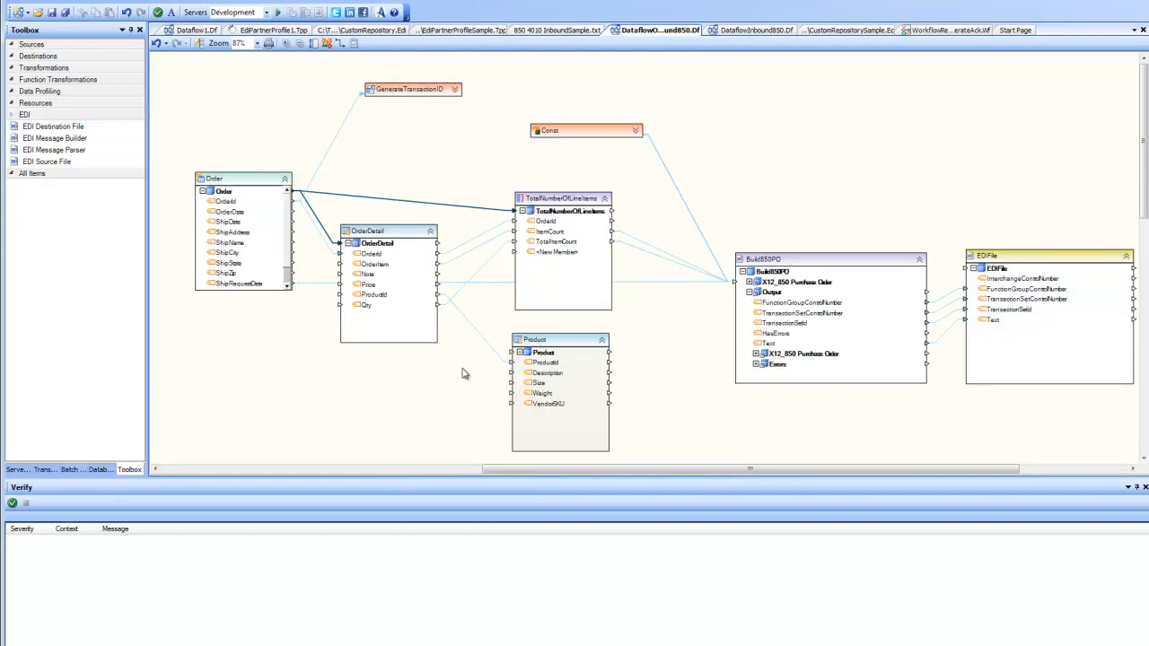
pyautogui.moveTo(551, 305)
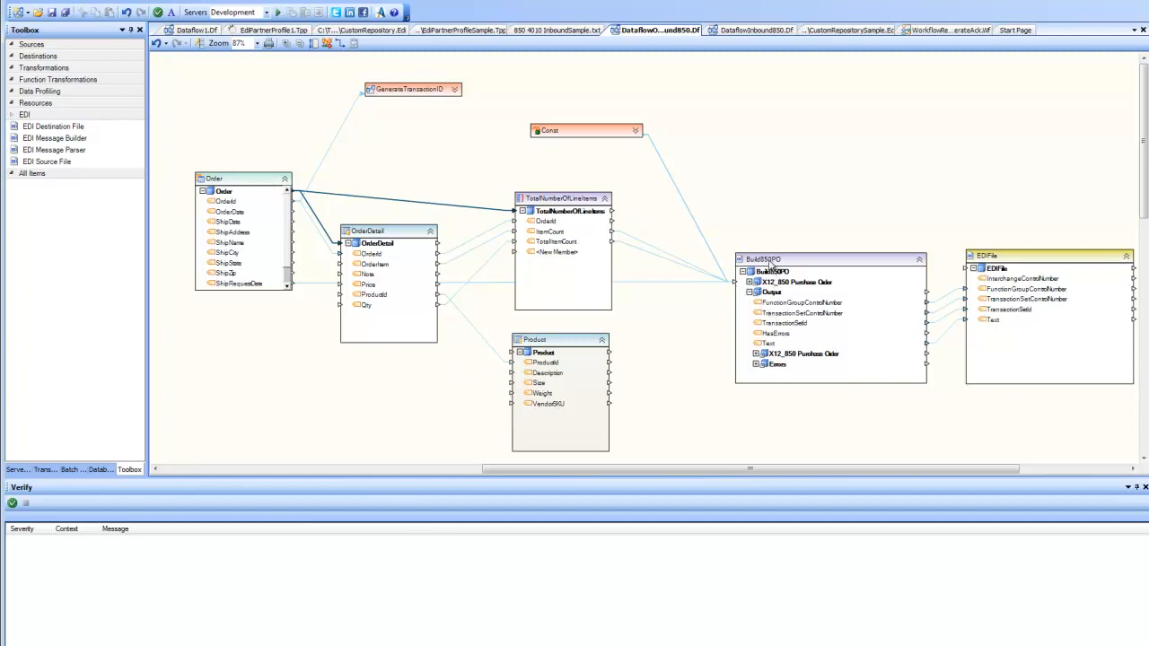
pyautogui.moveTo(758, 309)
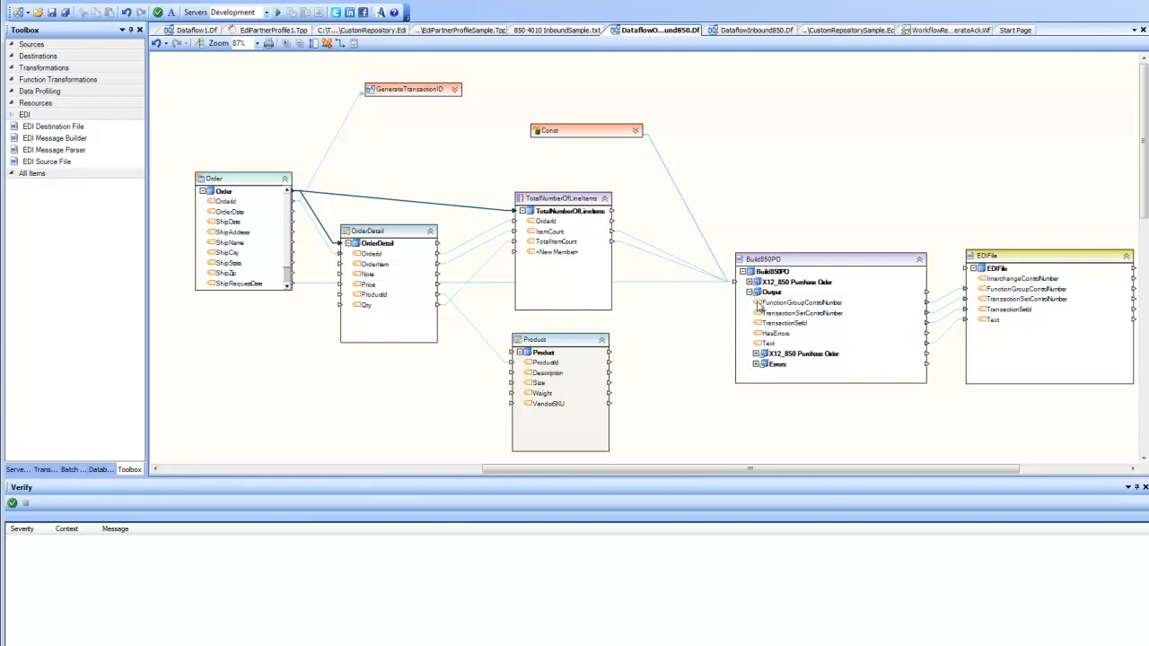
pyautogui.moveTo(1013, 305)
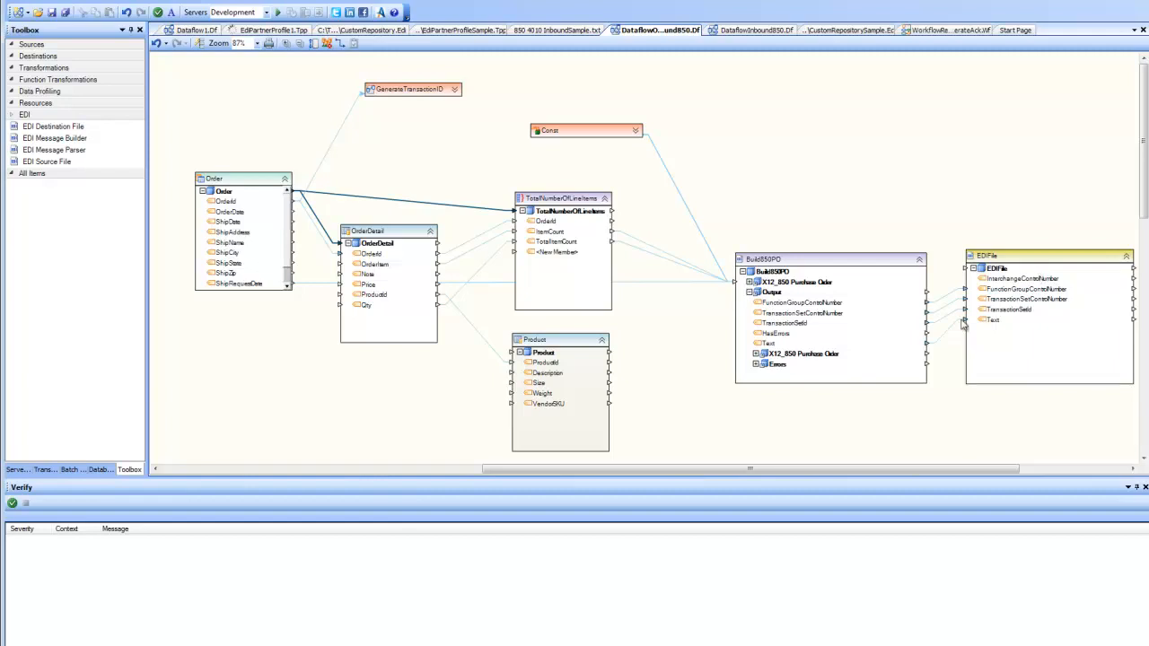
pyautogui.moveTo(998, 402)
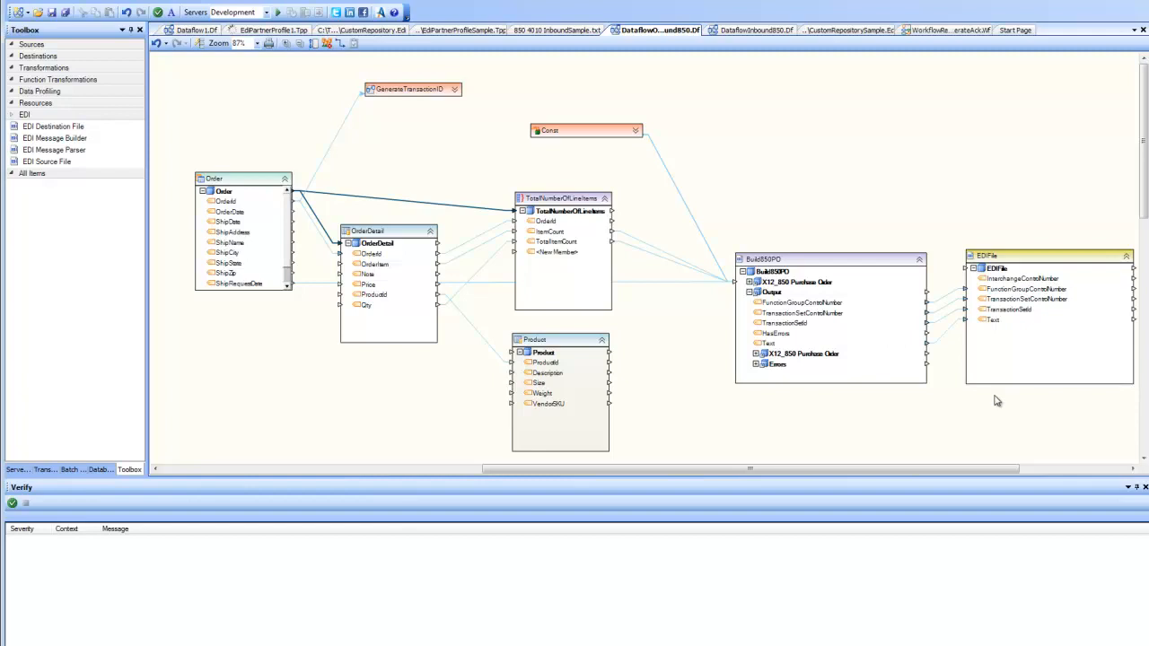